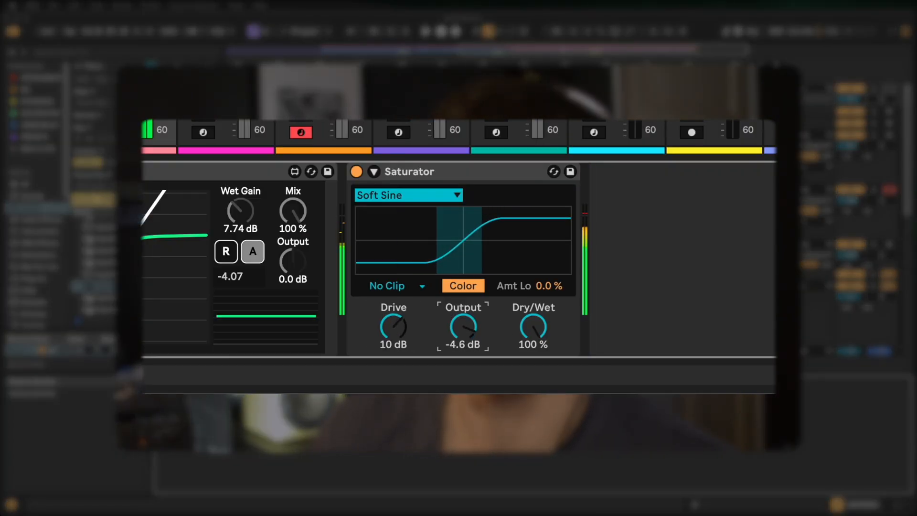
Step: Reset track 1's peak meter and lower the Saturator output to -2.5 dB
drag(462, 325, 463, 336)
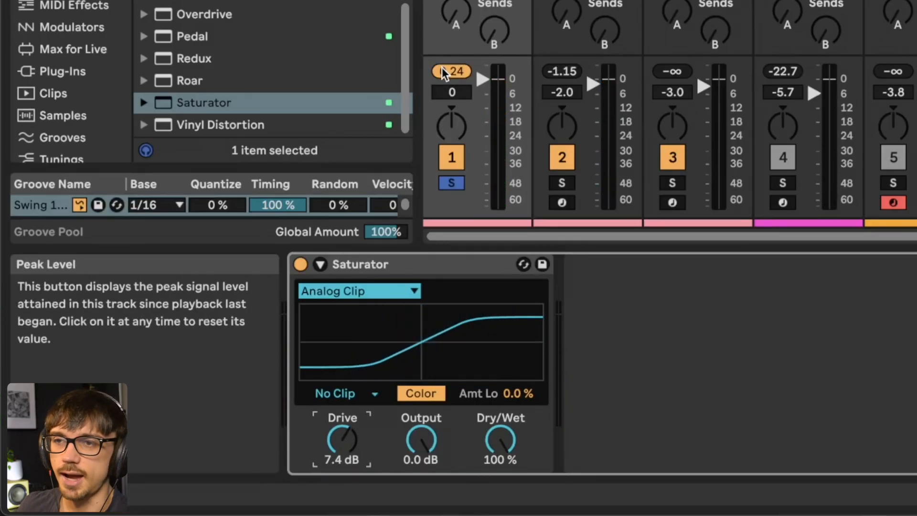
click(451, 70)
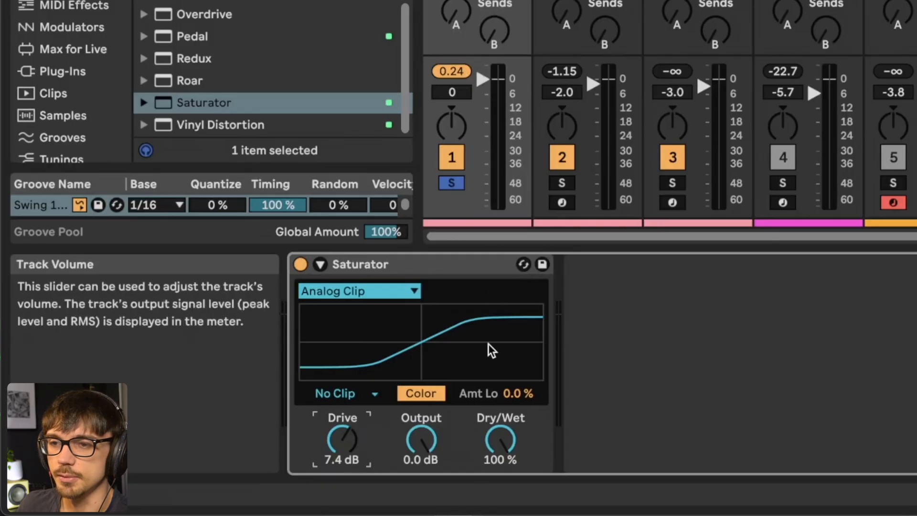
mouse_move(422, 447)
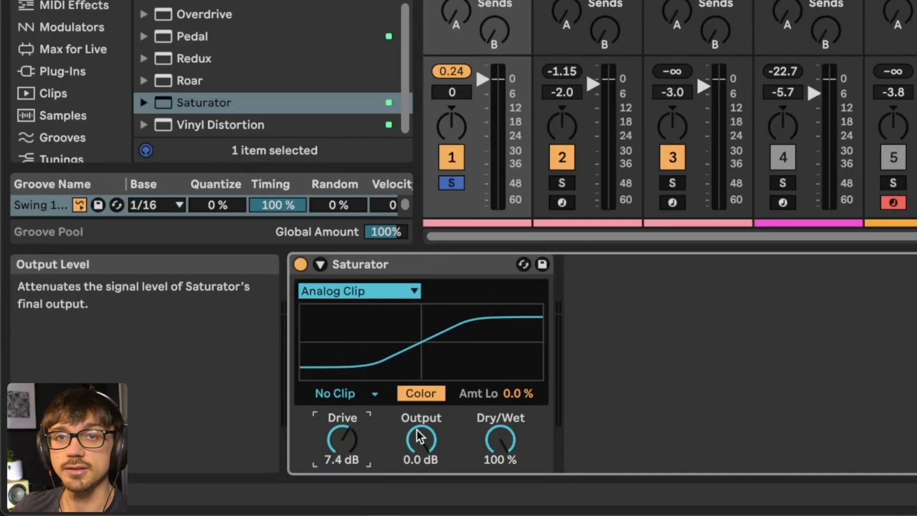
drag(420, 439, 420, 462)
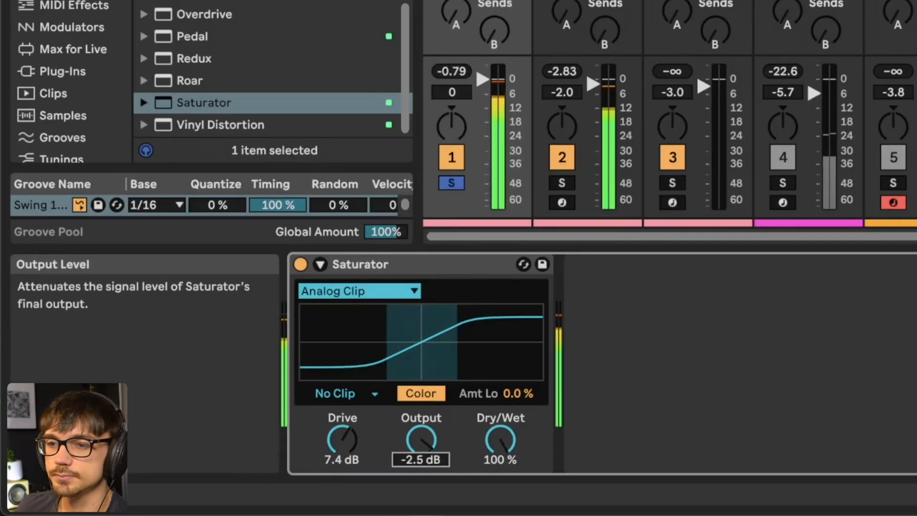
mouse_move(301, 264)
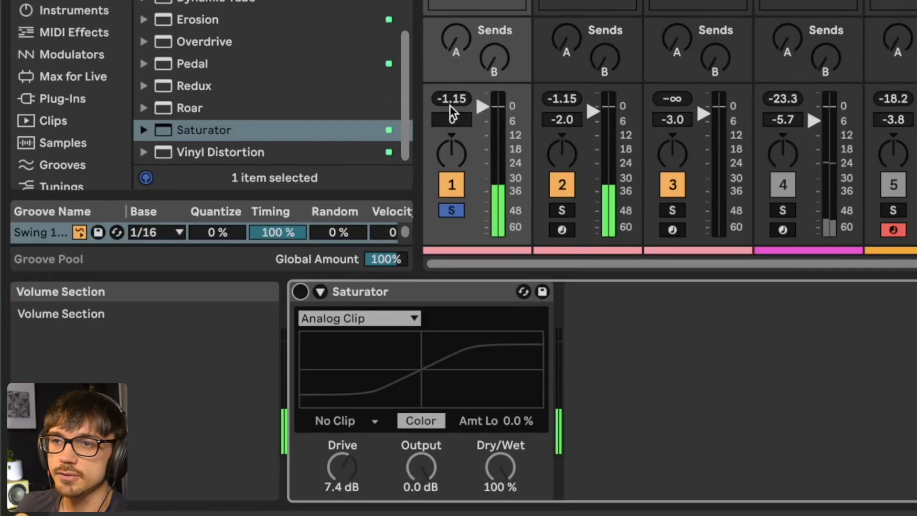
Step: Reset the peak meter and re-enable the Saturator to read the new 0.34 peak
click(451, 120)
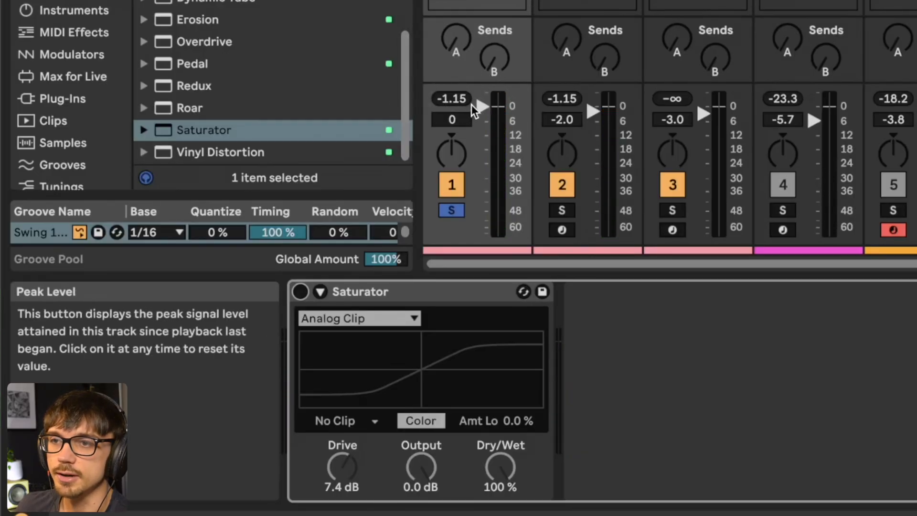
mouse_move(300, 292)
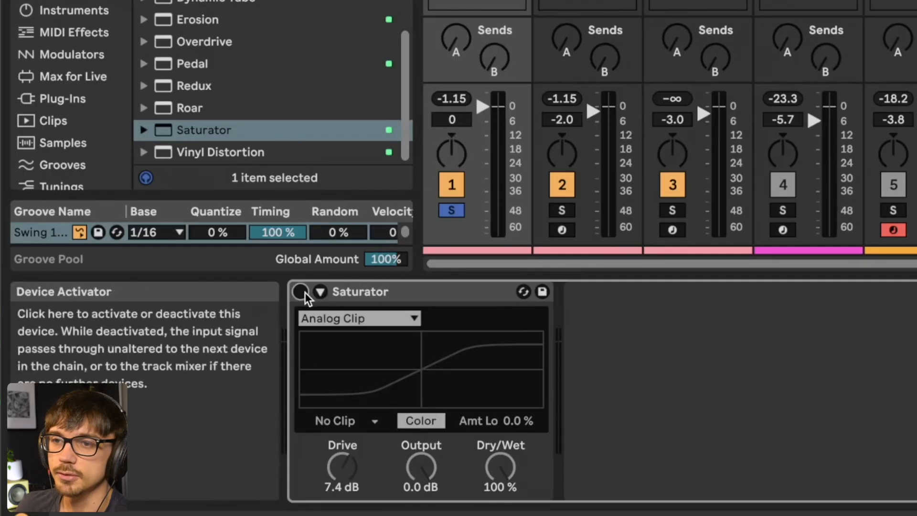
click(300, 291)
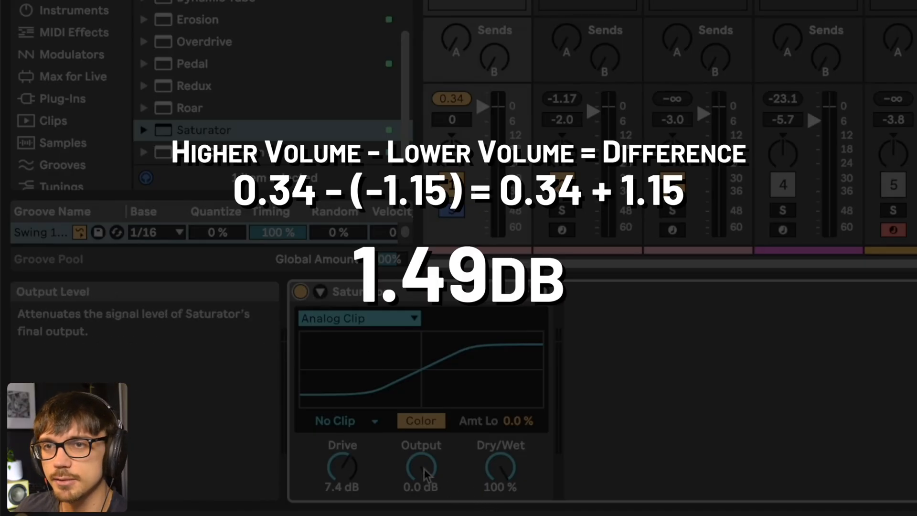
Step: Lower the Saturator output to -1.5 dB and toggle it on to compare levels
drag(420, 469, 421, 485)
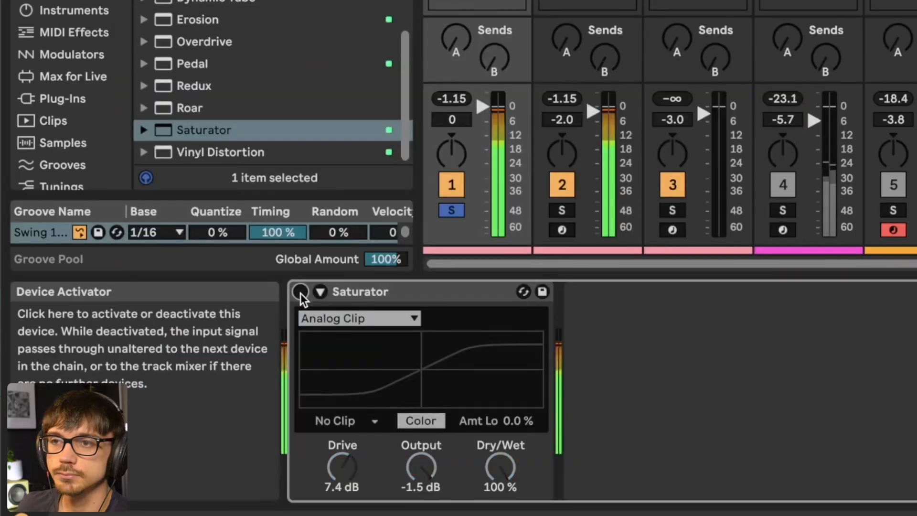
click(300, 292)
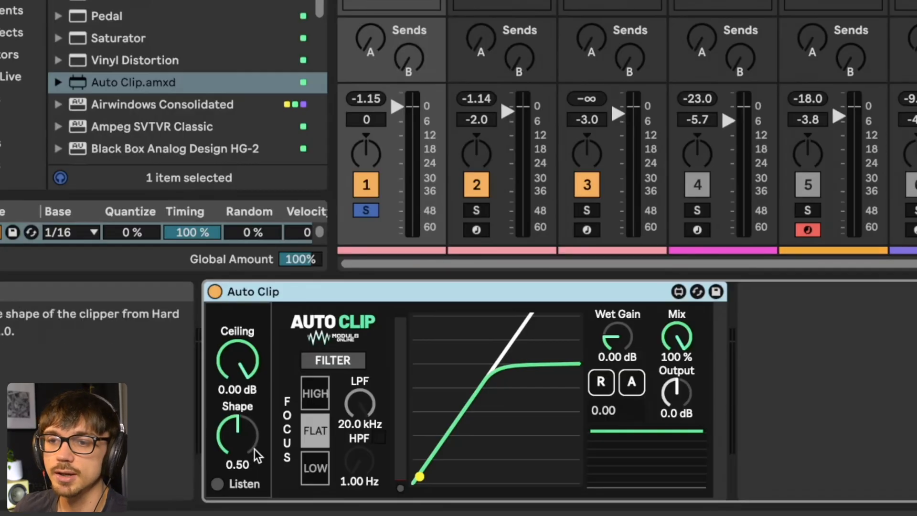
mouse_move(247, 451)
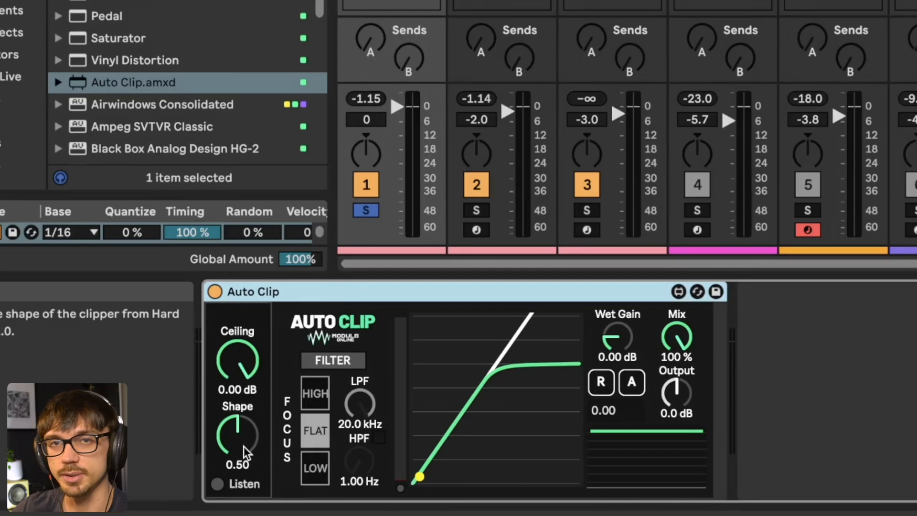
Step: Sweep Auto Clip's Shape from fully hard (0.00) to fully soft (1.00) and back to the middle
drag(238, 436, 238, 397)
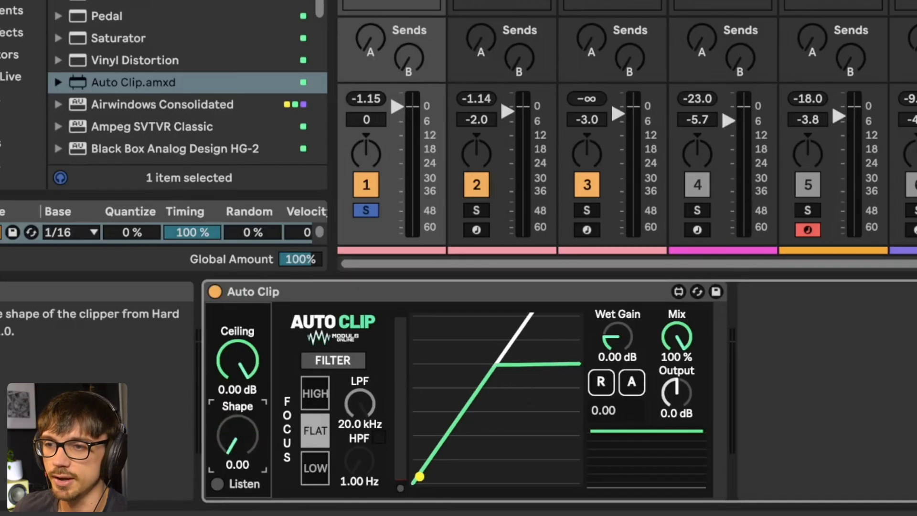
drag(238, 436, 238, 410)
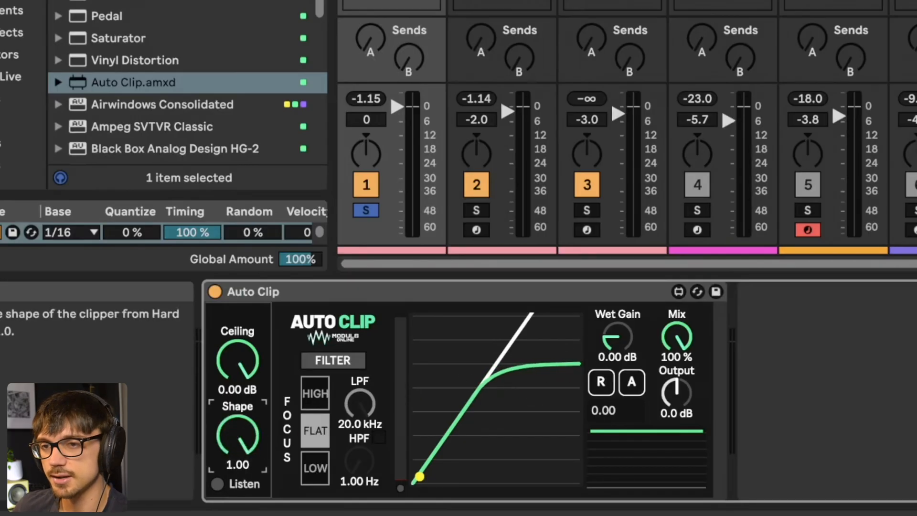
drag(238, 436, 238, 463)
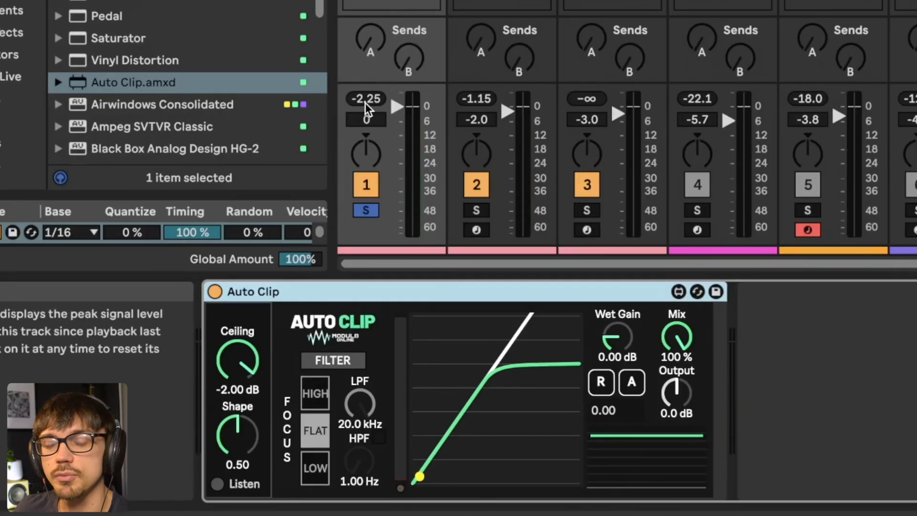
mouse_move(377, 107)
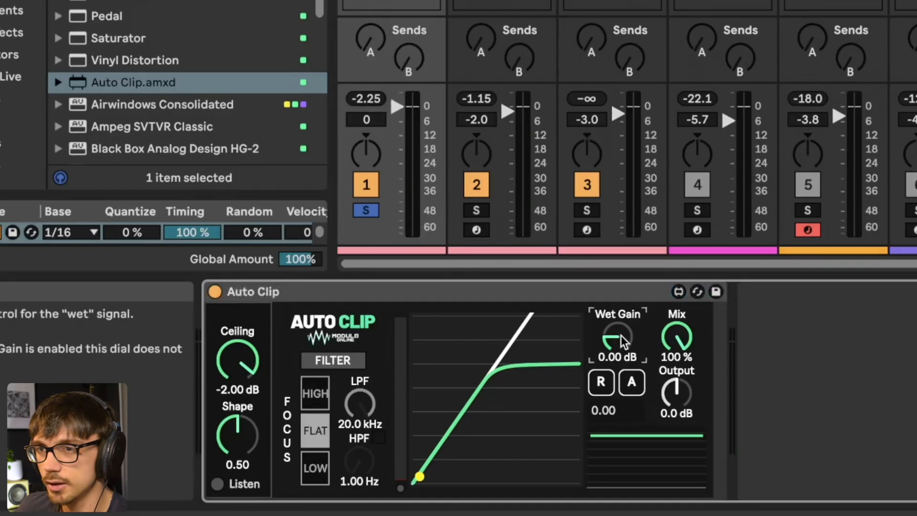
Step: Raise Auto Clip's Wet Gain to 1.10 dB
drag(617, 342, 617, 328)
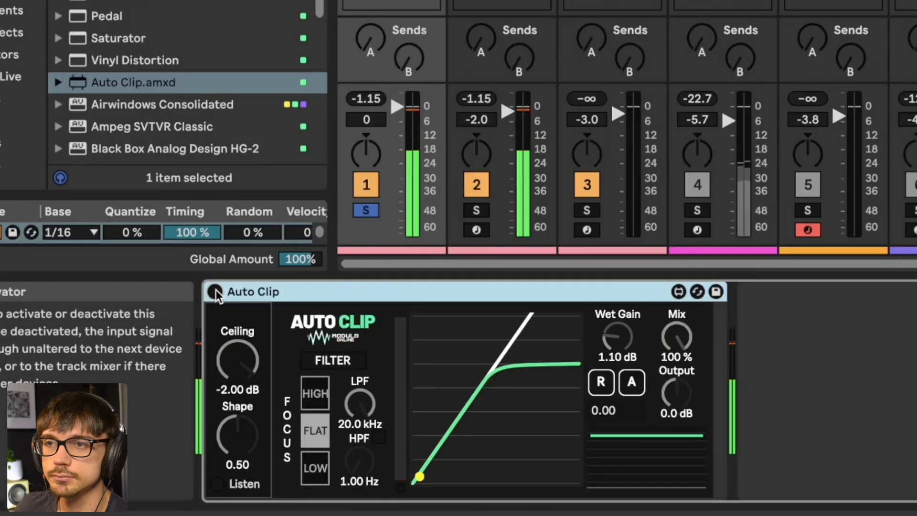
Step: Re-enable Auto Clip and return its ceiling and Wet Gain to 0.00 dB
click(213, 293)
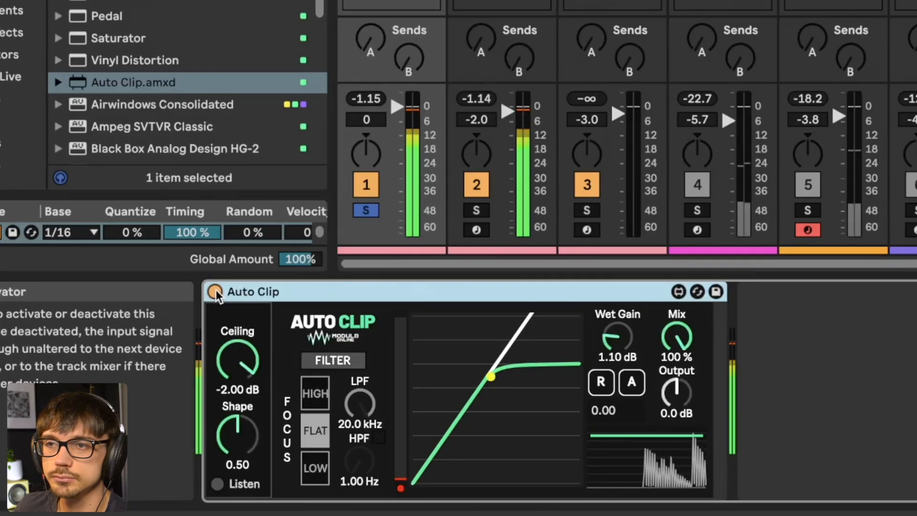
drag(491, 376, 453, 430)
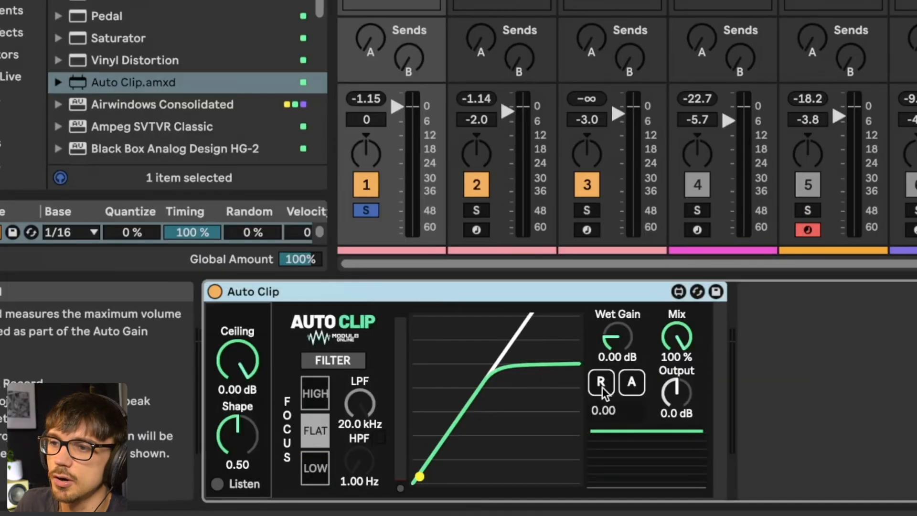
mouse_move(628, 390)
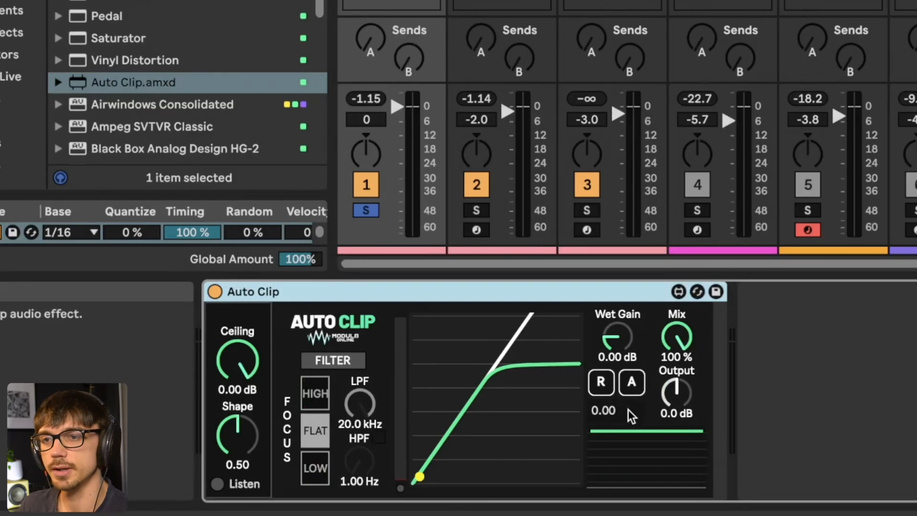
Step: Start Auto Clip's peak measurement (R) during playback, reading about -1.1 dB
click(601, 382)
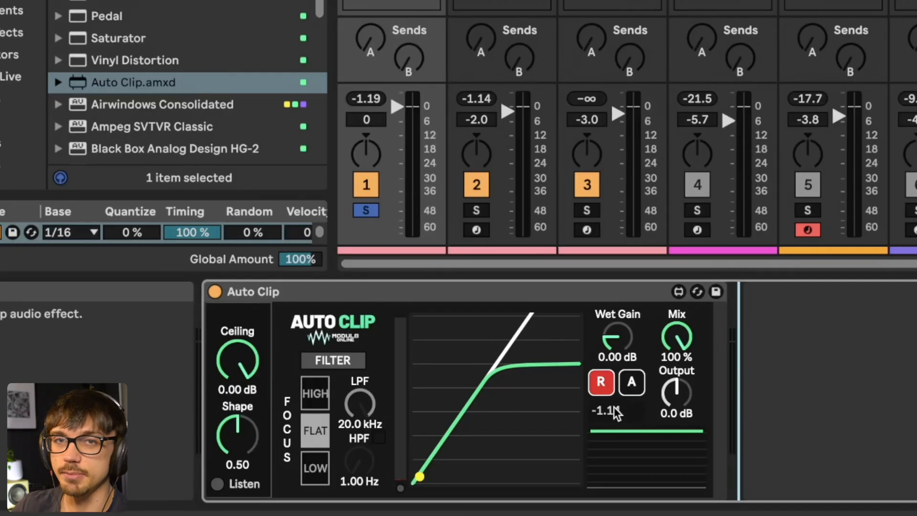
Step: Enable Auto Gain (A) and settle the ceiling around -7 dB so wet gain compensates by about 6 dB
click(632, 383)
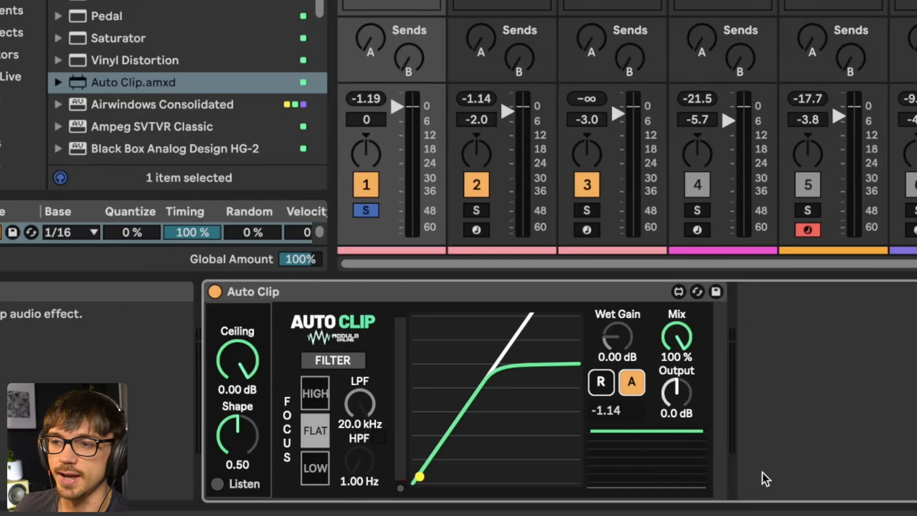
mouse_move(771, 446)
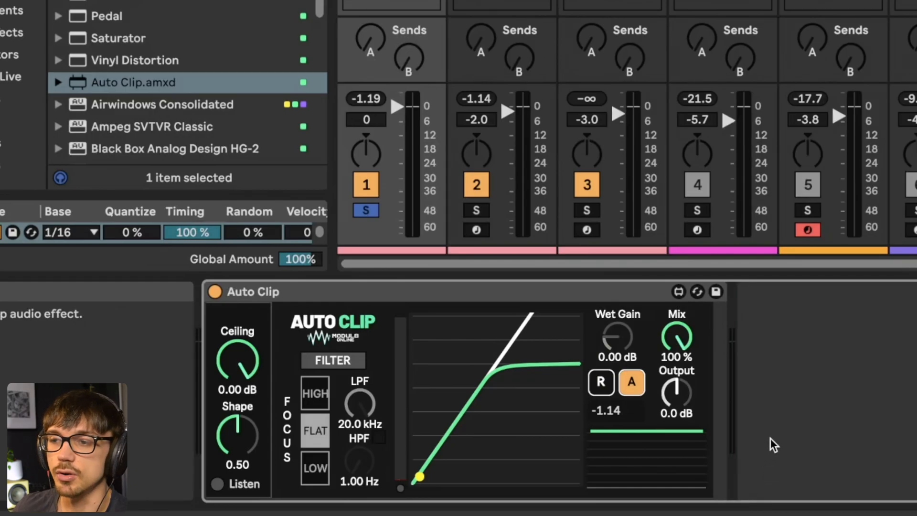
mouse_move(806, 405)
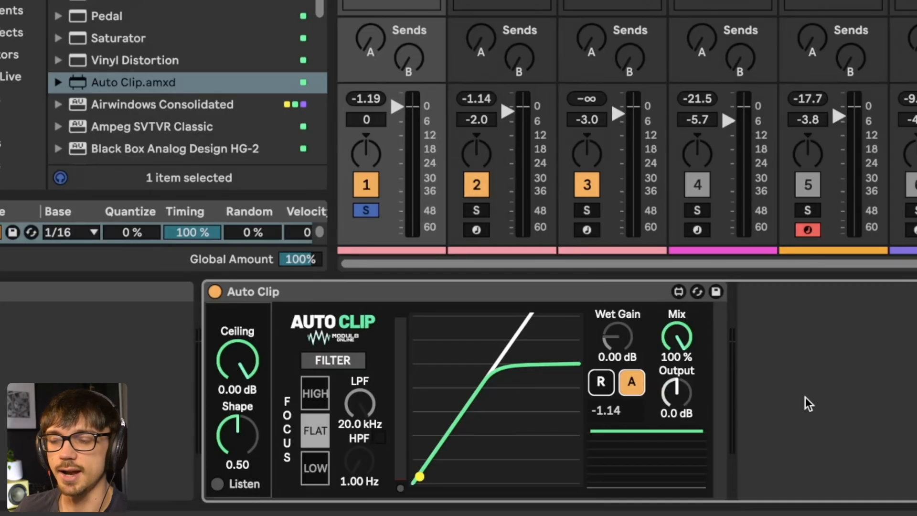
mouse_move(239, 367)
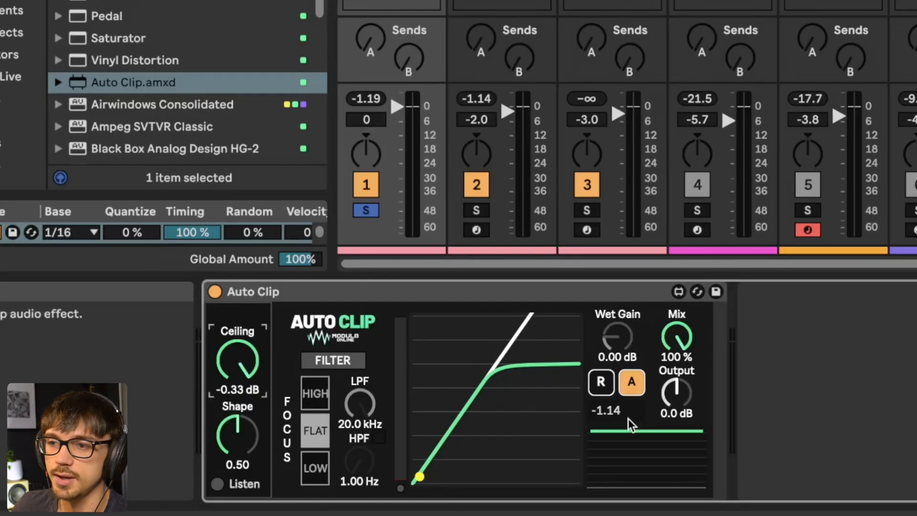
mouse_move(594, 444)
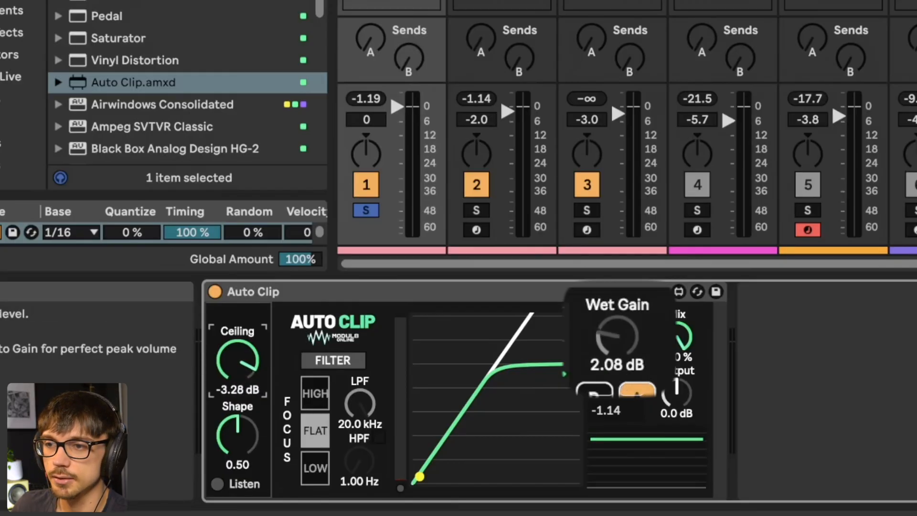
drag(617, 337, 620, 333)
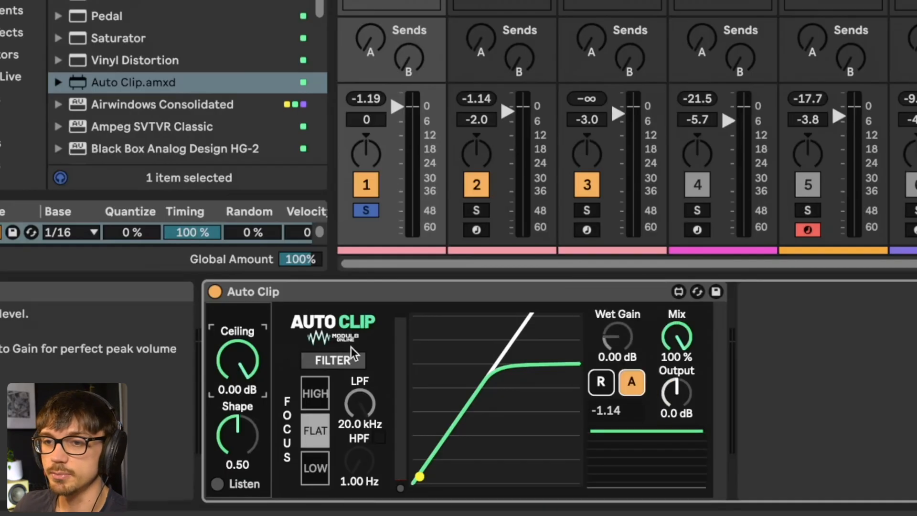
mouse_move(234, 360)
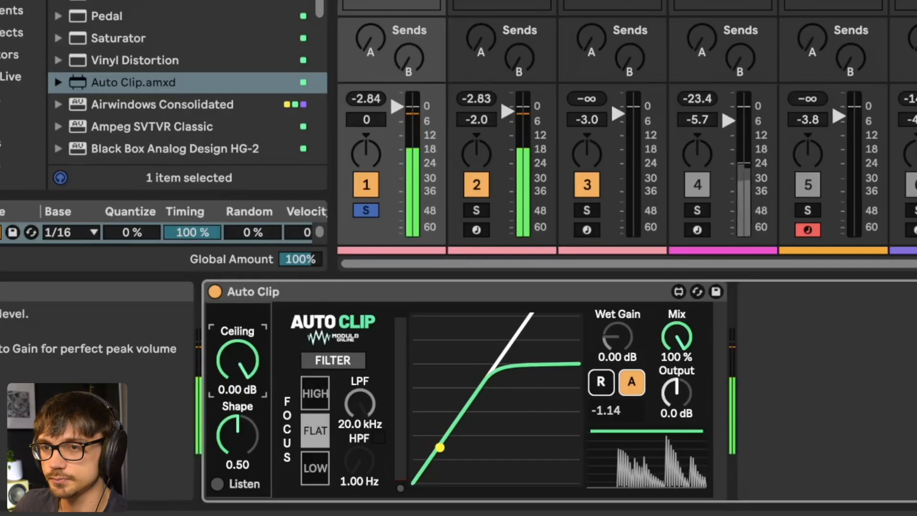
drag(237, 360, 237, 381)
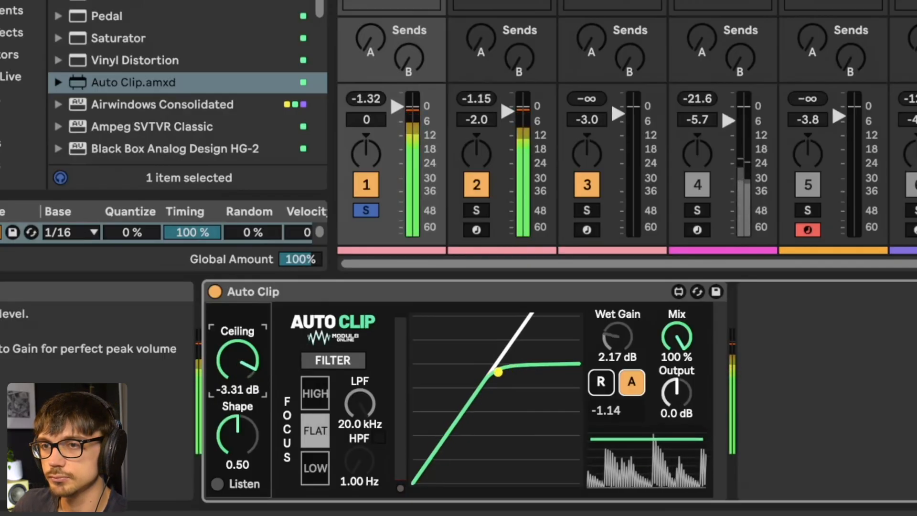
drag(237, 363, 234, 386)
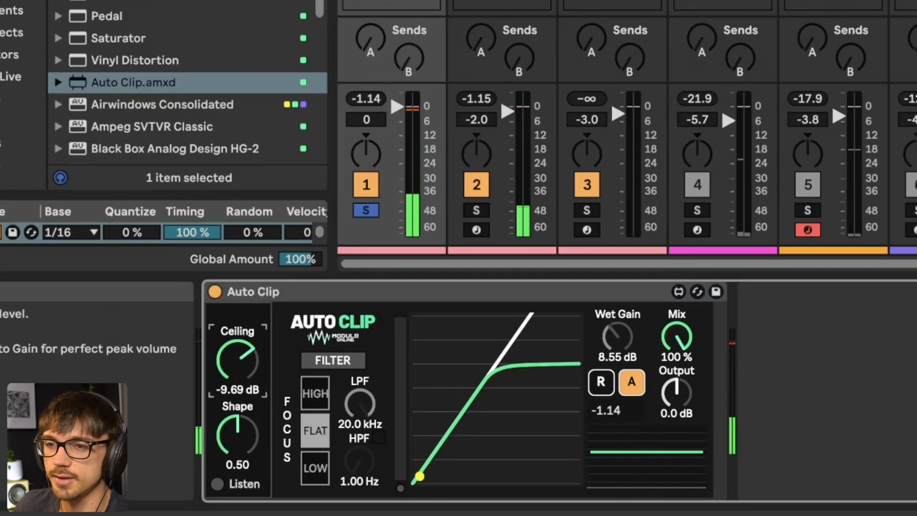
drag(237, 360, 231, 375)
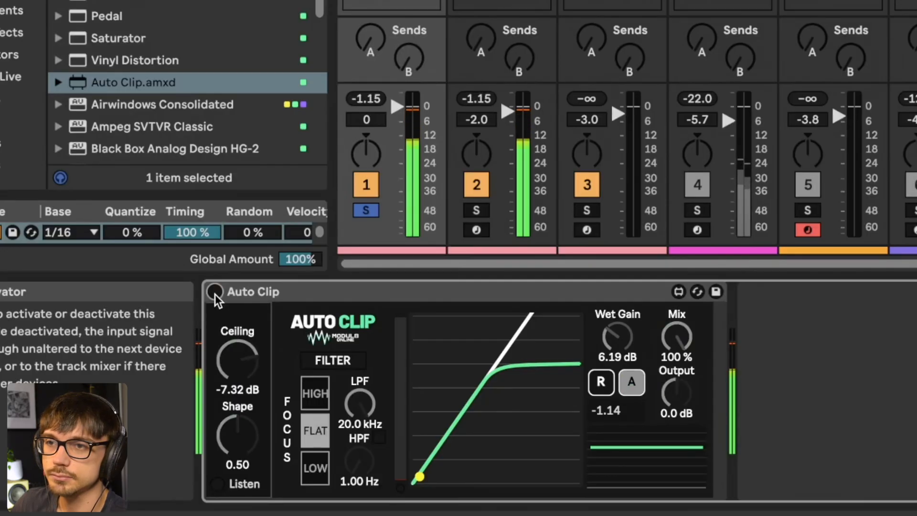
Step: Bypass and re-enable Auto Clip to A/B the effect, leaving it on at a -1.14 peak
click(214, 292)
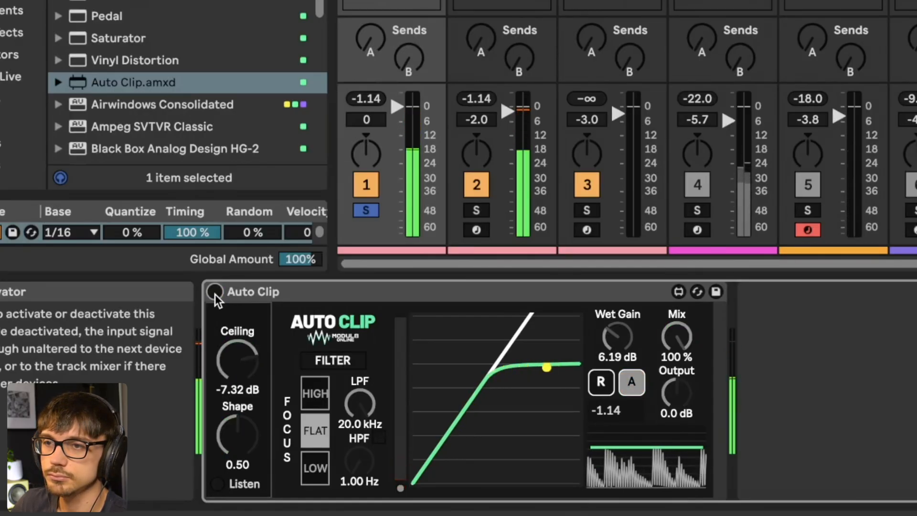
click(214, 293)
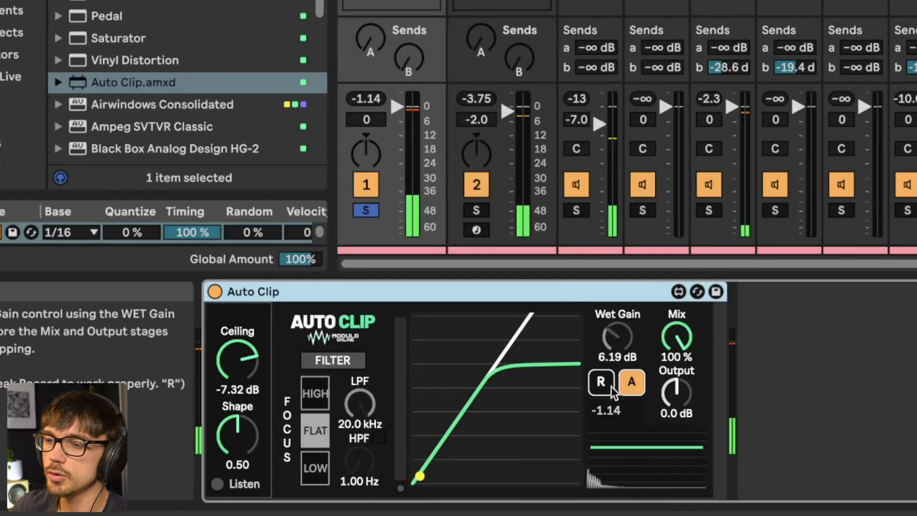
Step: Re-record Auto Clip's peak measurement before moving to the drum sample track
click(601, 382)
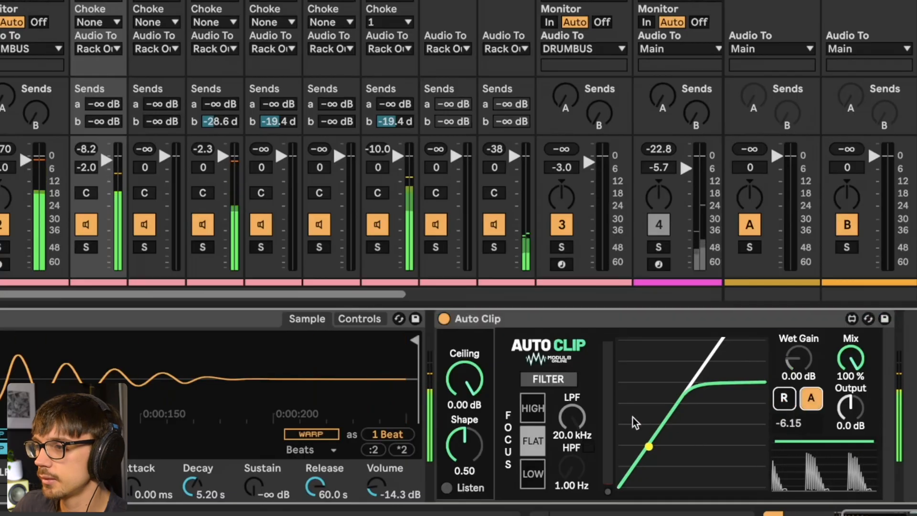
Step: Capture the -2.30 peak and lower the Auto Clip ceiling to about -7.56 dB with 5.26 dB compensating gain
drag(464, 378, 464, 398)
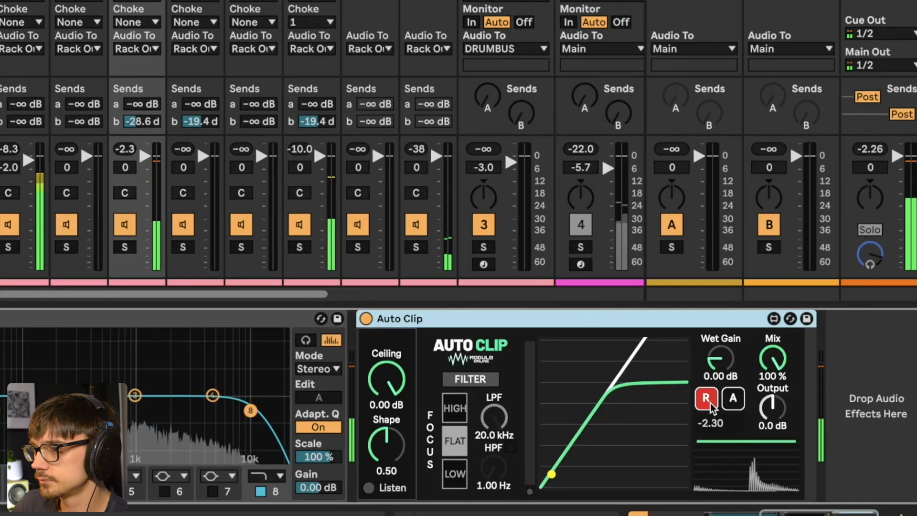
click(734, 400)
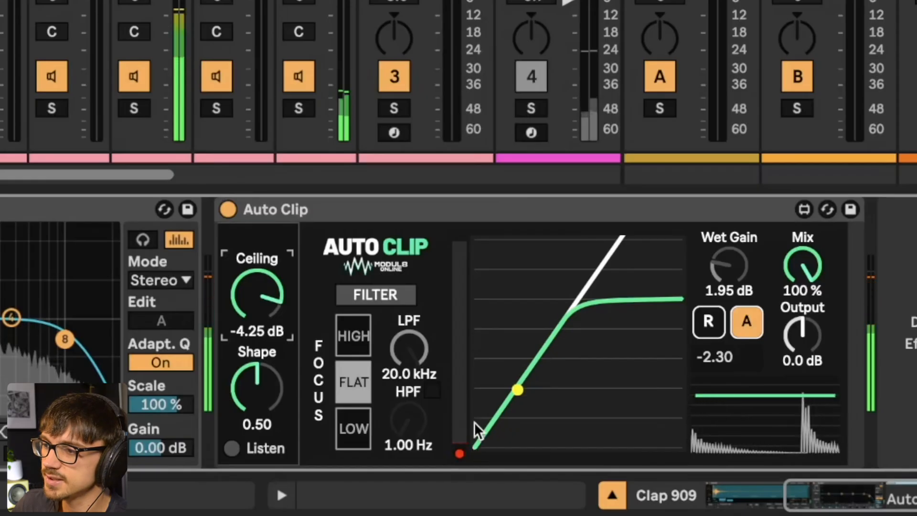
drag(518, 390, 499, 417)
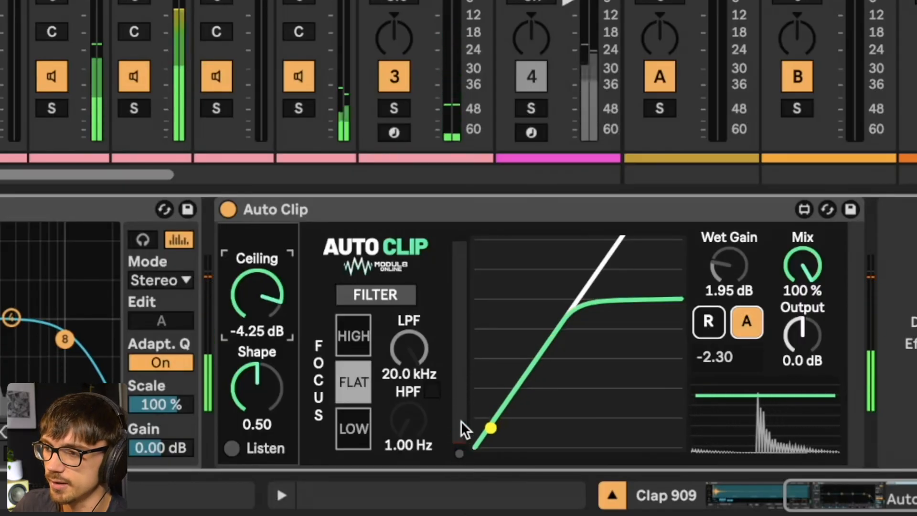
drag(493, 429, 496, 420)
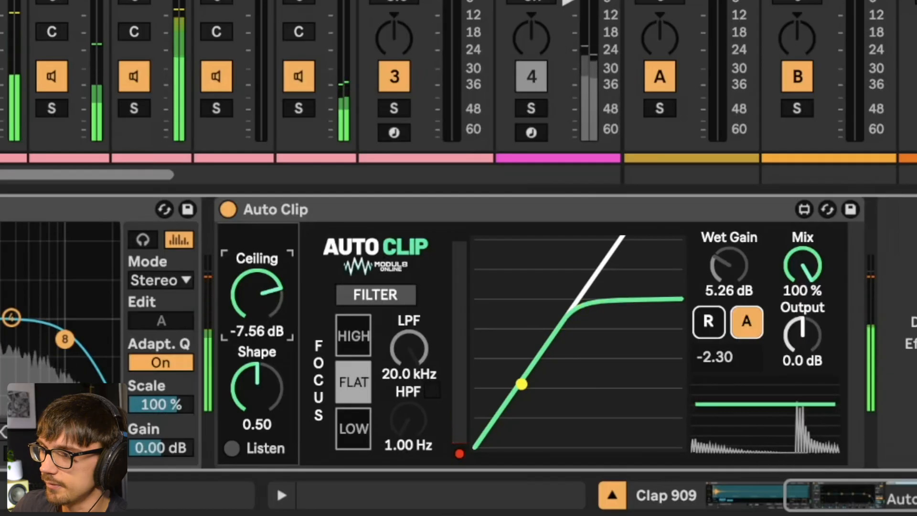
drag(256, 293, 256, 317)
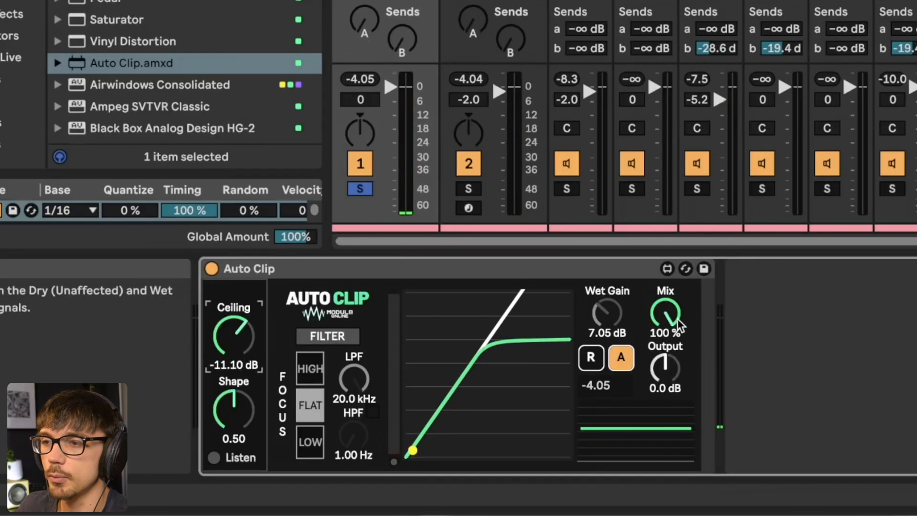
Step: Blend Auto Clip's Mix down to about 18.9% for a mostly dry signal
drag(666, 313, 665, 327)
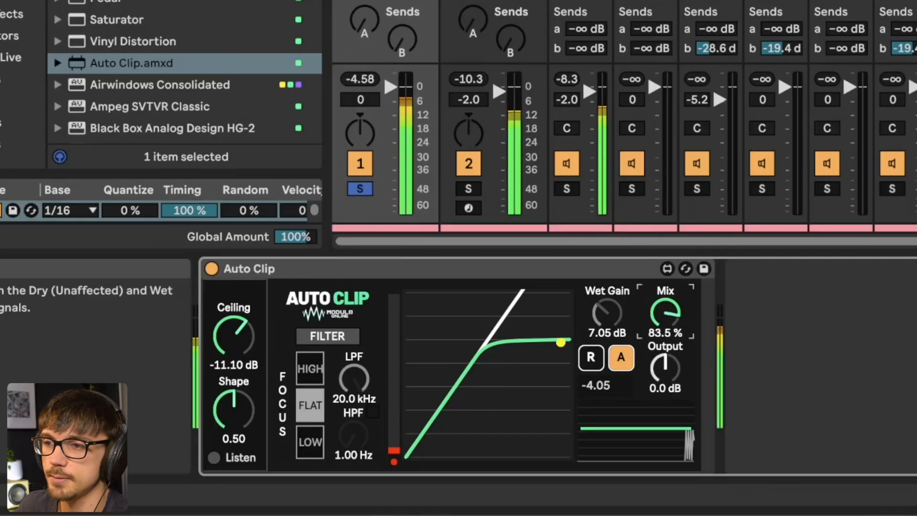
drag(665, 310, 665, 328)
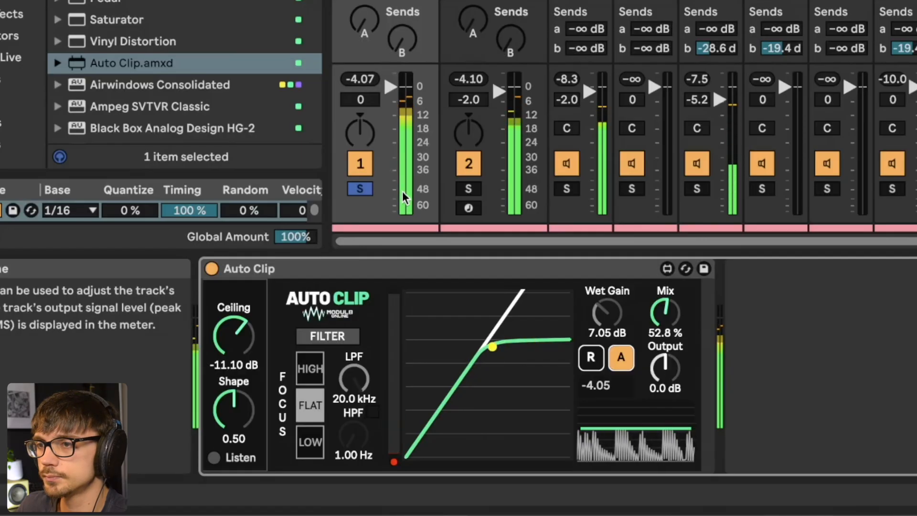
drag(666, 309, 665, 327)
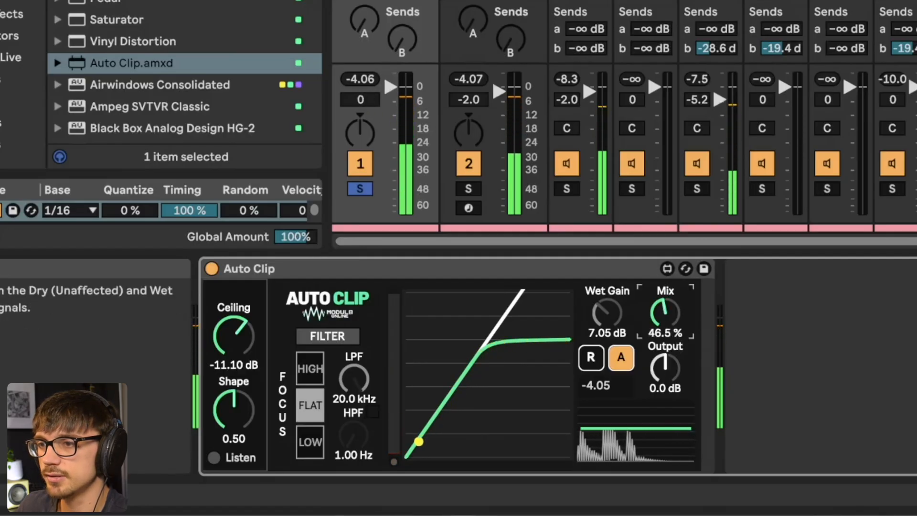
drag(665, 310, 665, 316)
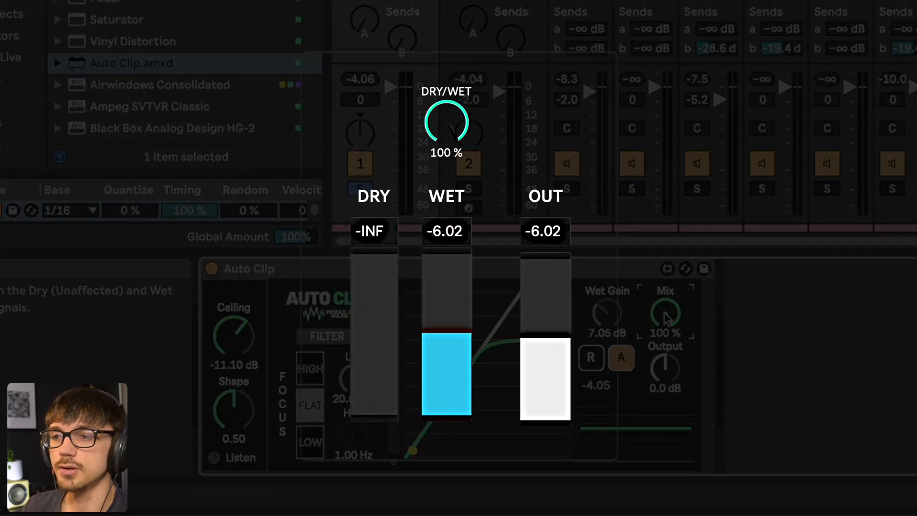
drag(446, 121, 446, 140)
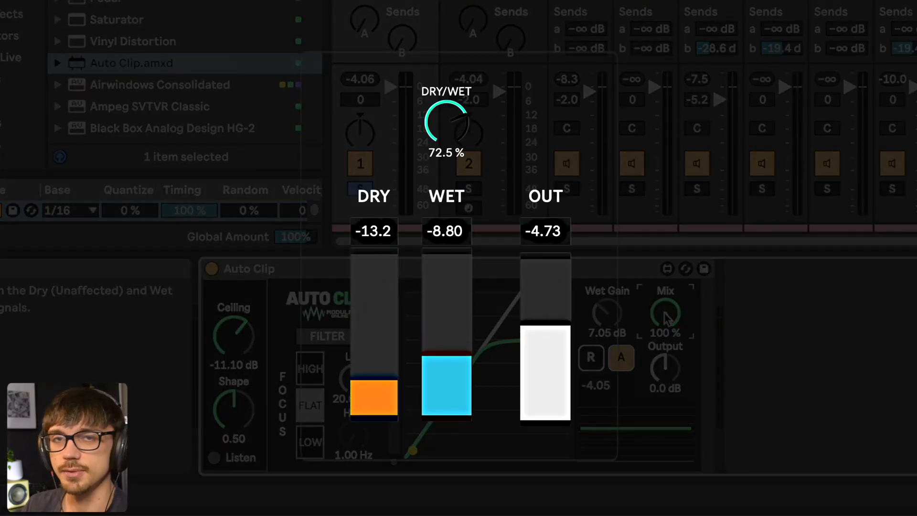
drag(446, 122, 446, 152)
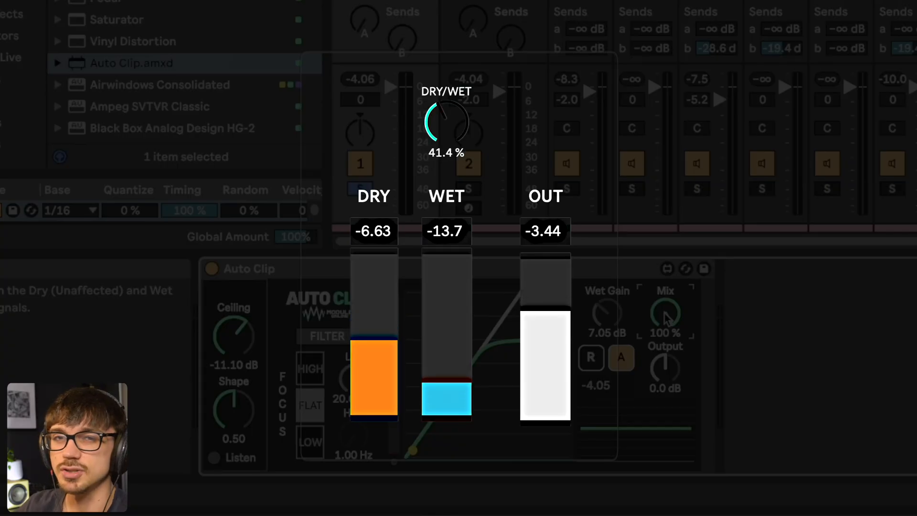
drag(446, 124, 446, 88)
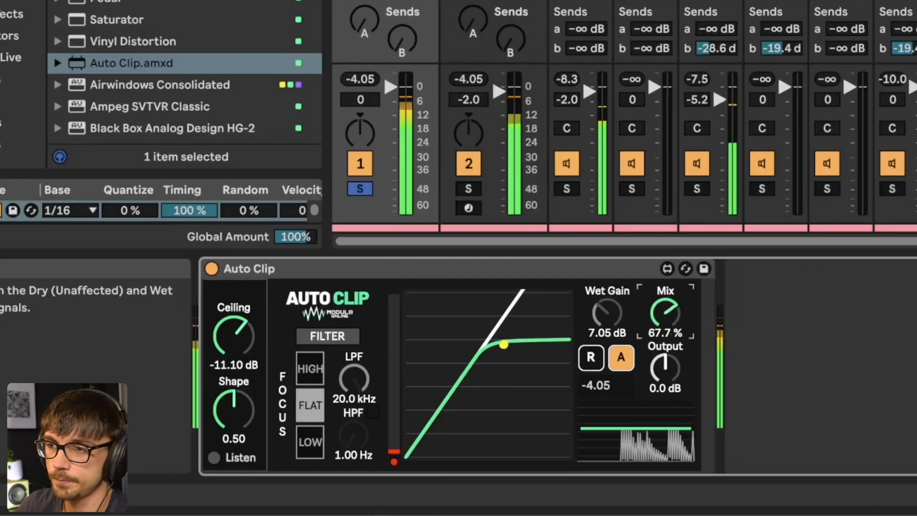
drag(665, 309, 665, 327)
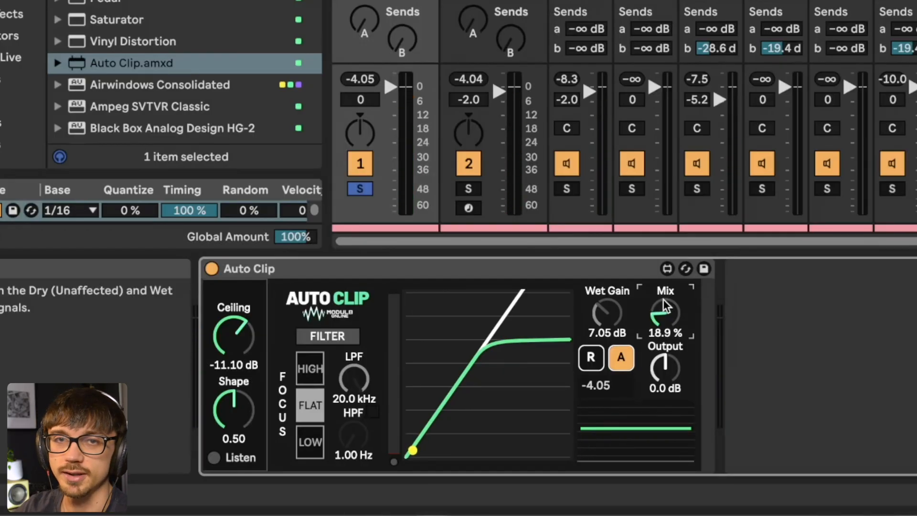
mouse_move(454, 307)
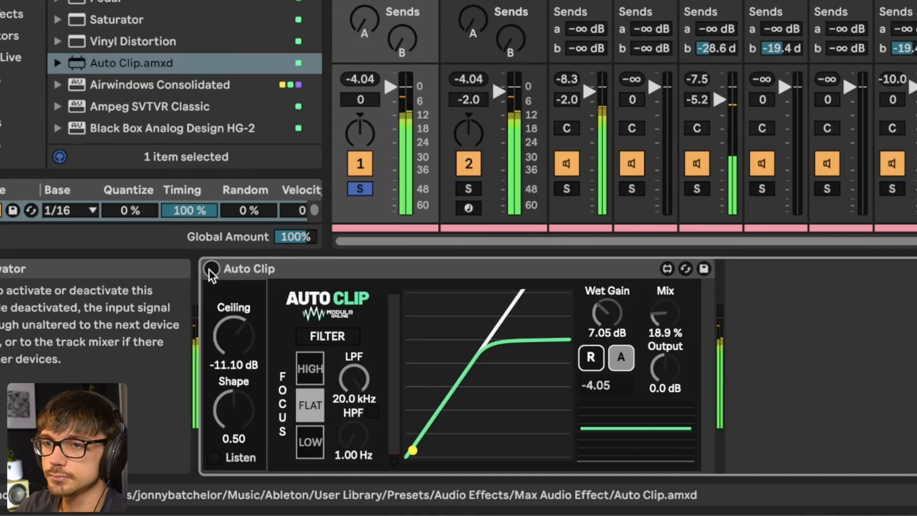
Step: Bypass the Auto Clip device to compare against the unprocessed sound
click(211, 269)
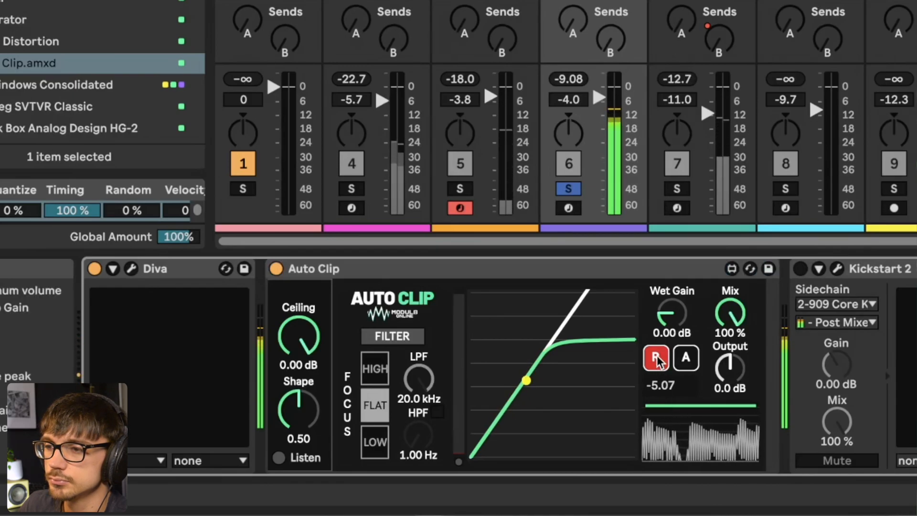
Step: Capture the Diva synth track's incoming peak on its Auto Clip, reading -5.07
click(687, 357)
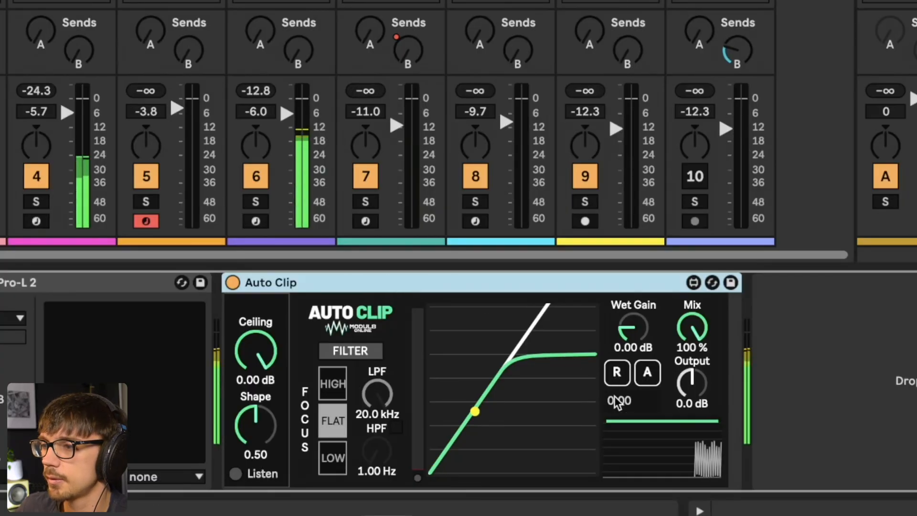
Step: Capture the master's peak, lower its ceiling to about -11 dB, compare bypassed, and enable Auto Gain
click(617, 373)
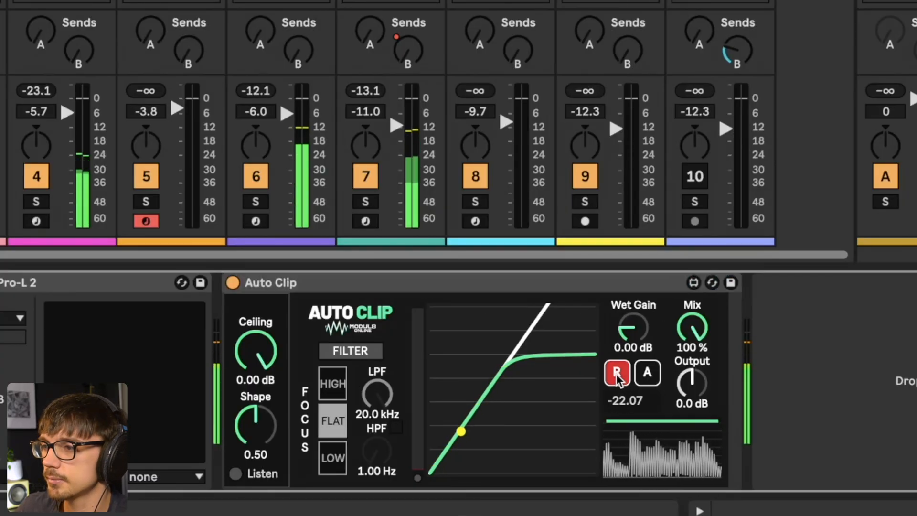
drag(462, 432, 493, 388)
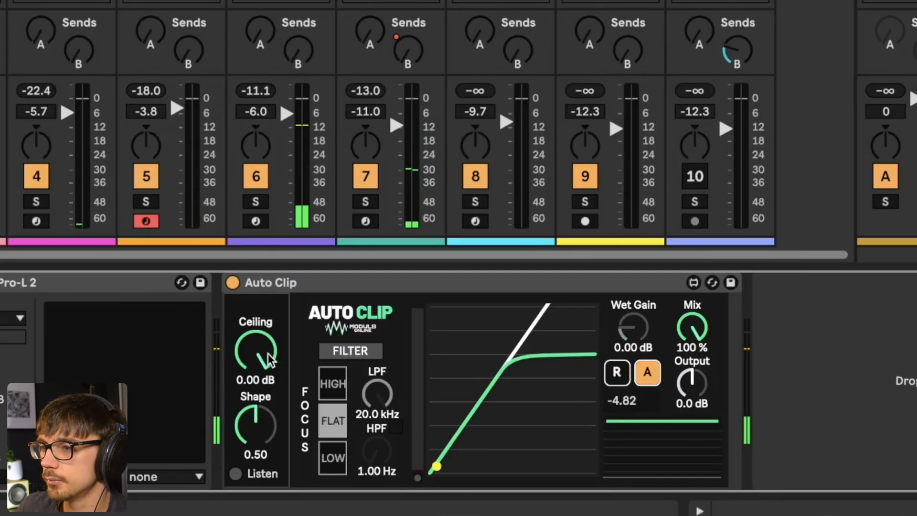
drag(256, 351, 257, 374)
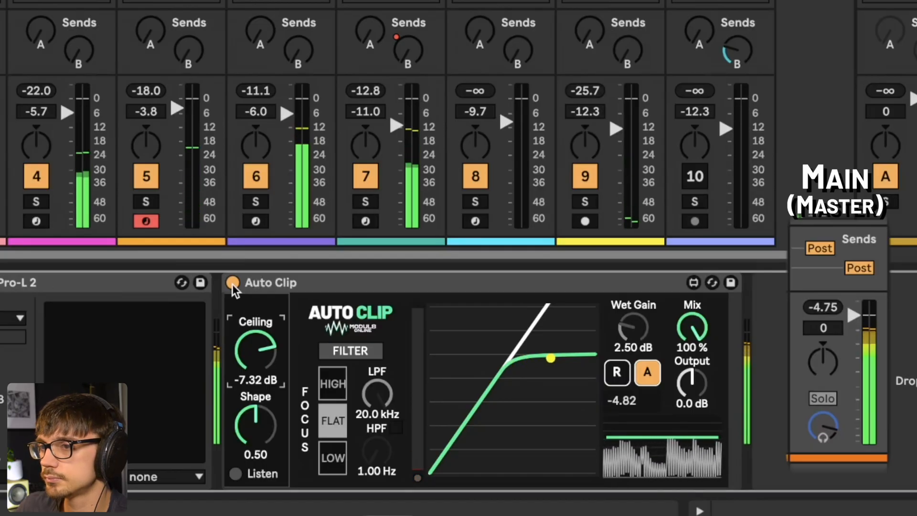
click(232, 283)
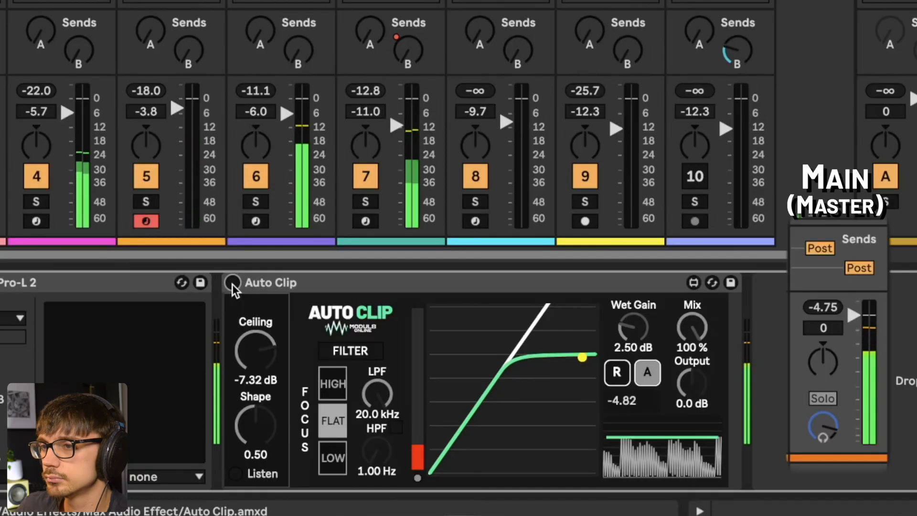
click(232, 283)
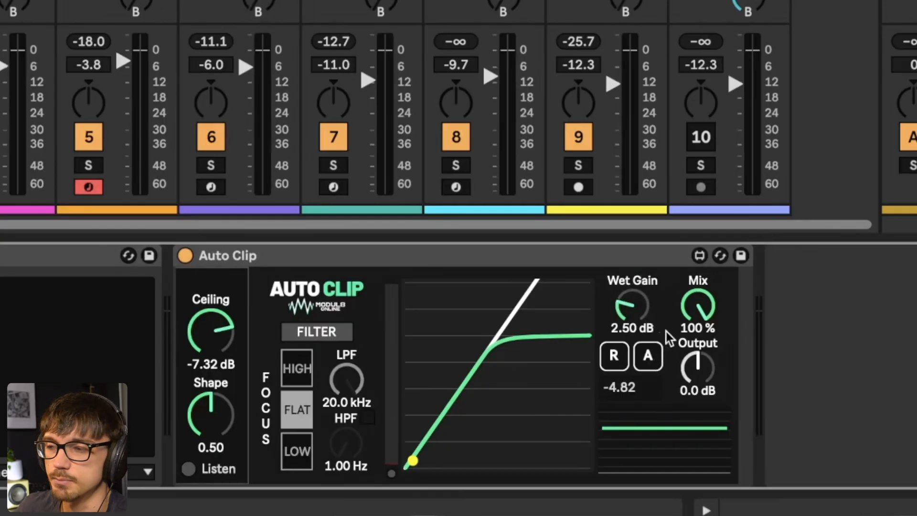
click(648, 357)
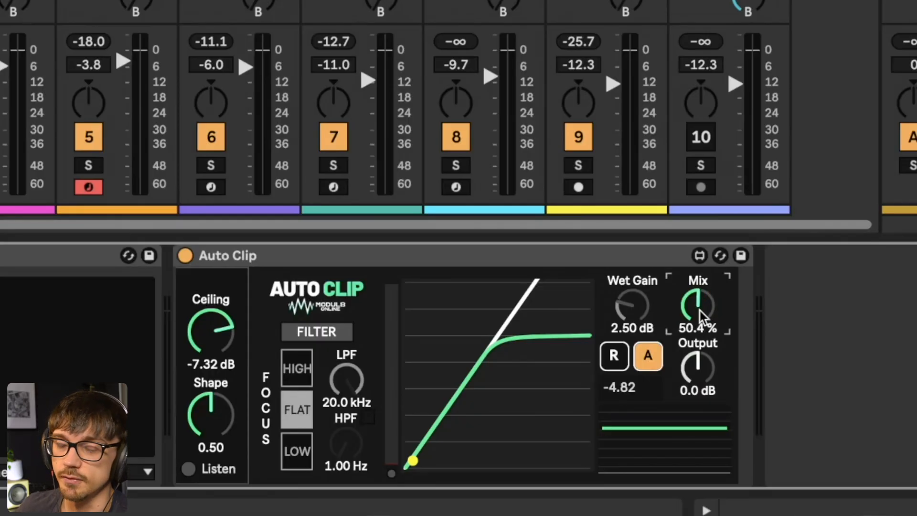
mouse_move(653, 304)
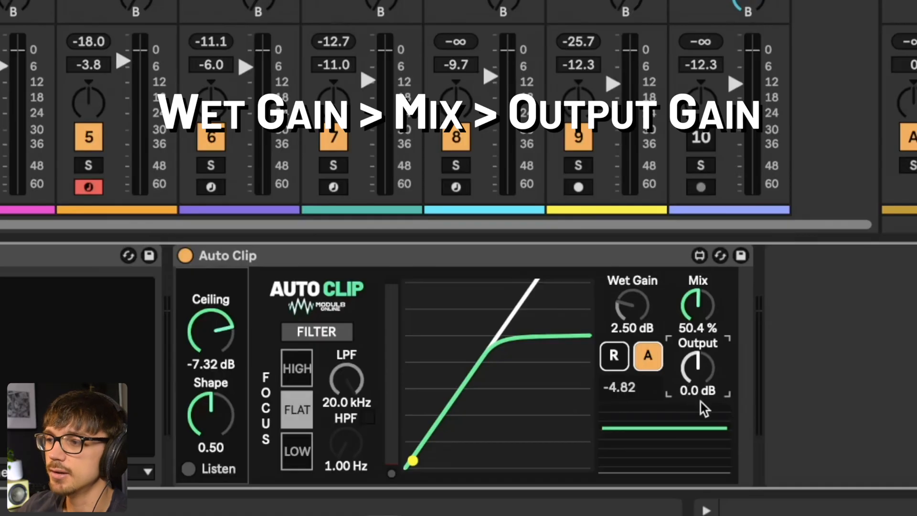
mouse_move(720, 376)
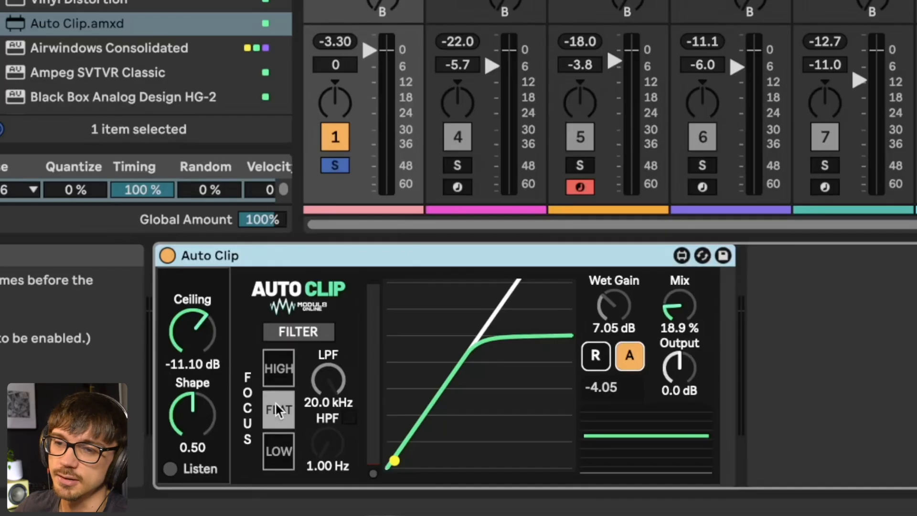
Step: Enable the focus filter with flat focus and lower the ceiling to -12.28 dB
click(298, 332)
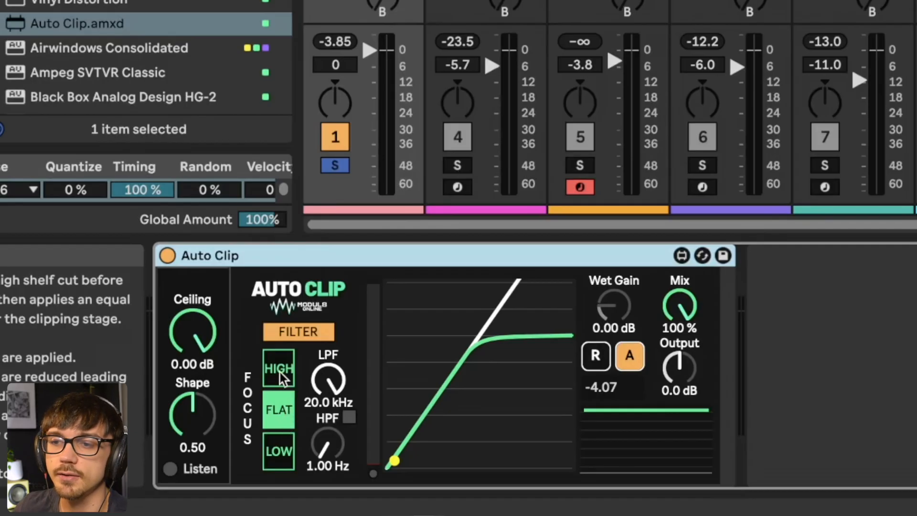
click(279, 369)
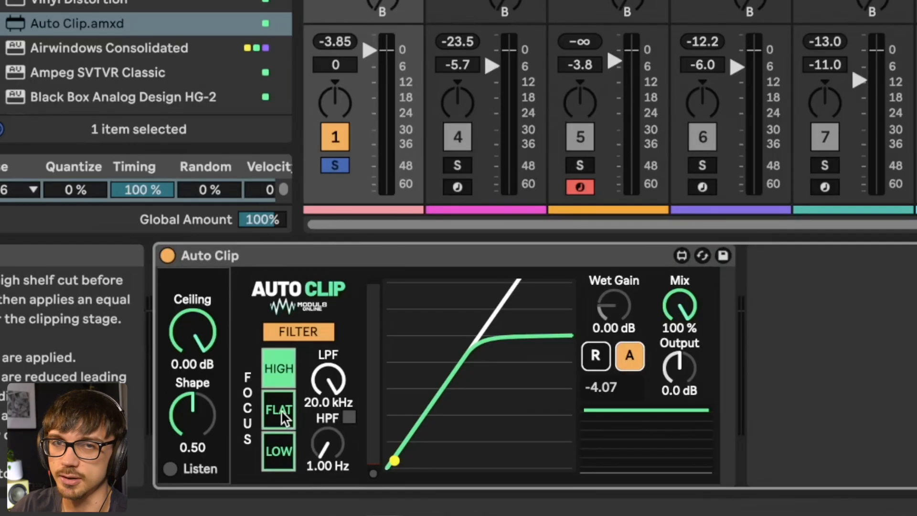
click(278, 369)
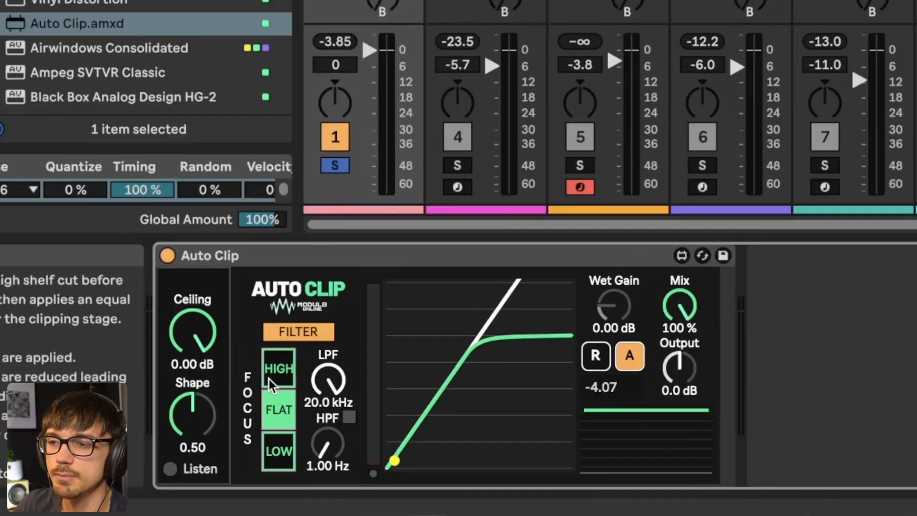
mouse_move(192, 341)
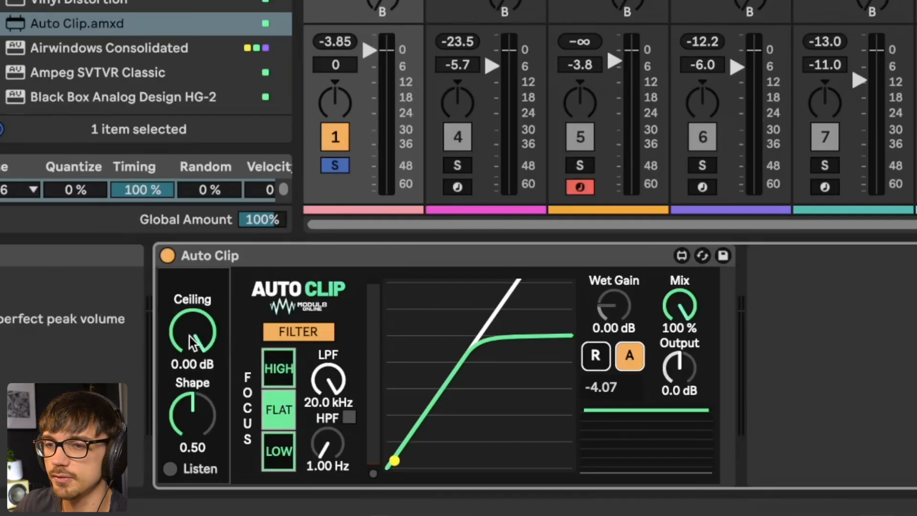
drag(192, 331, 192, 350)
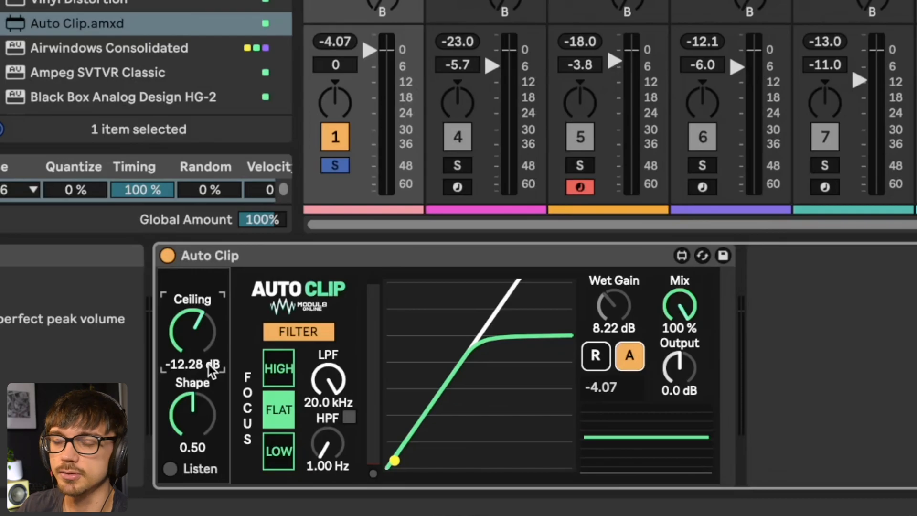
Step: Set output to -5.2 dB, audition high focus, and lower the ceiling to -16.77 dB
drag(192, 334, 192, 345)
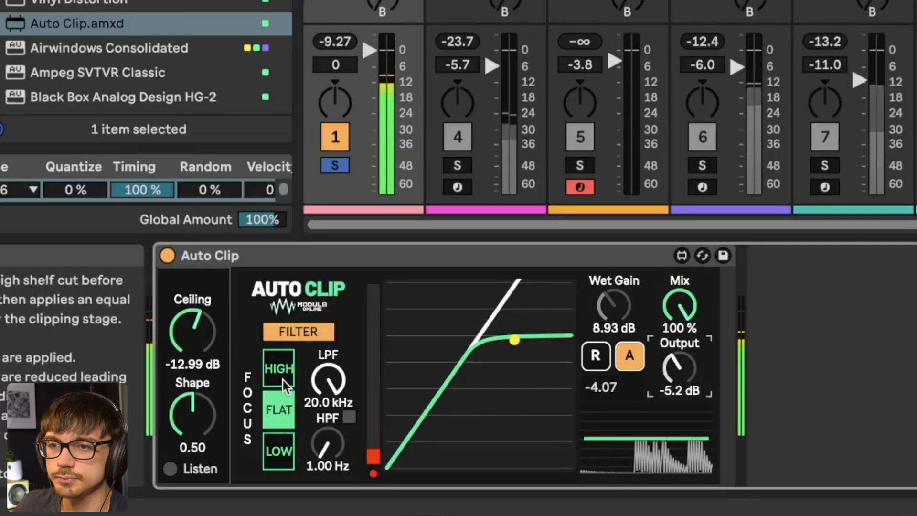
drag(514, 340, 473, 350)
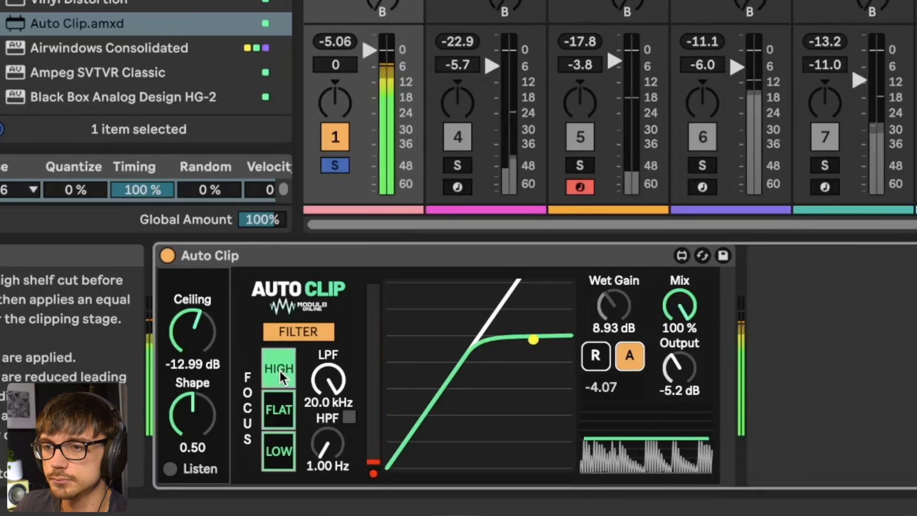
click(279, 411)
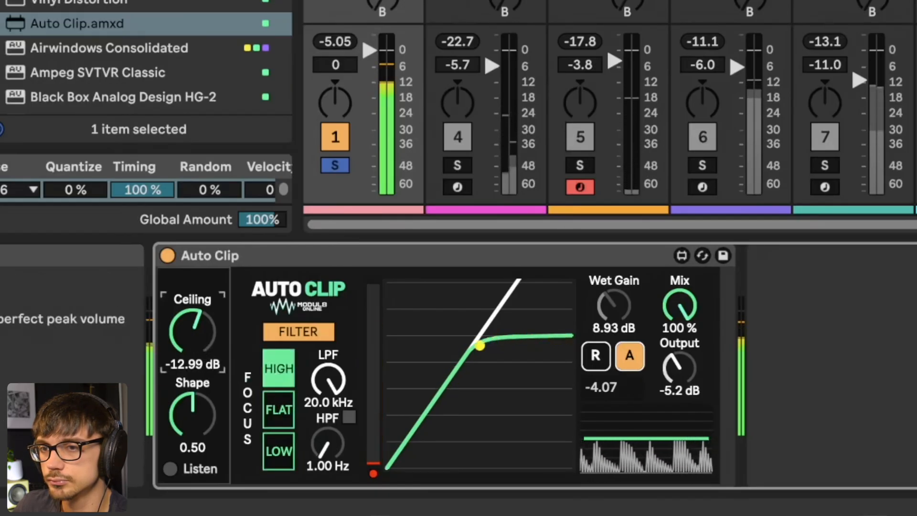
drag(192, 333, 196, 350)
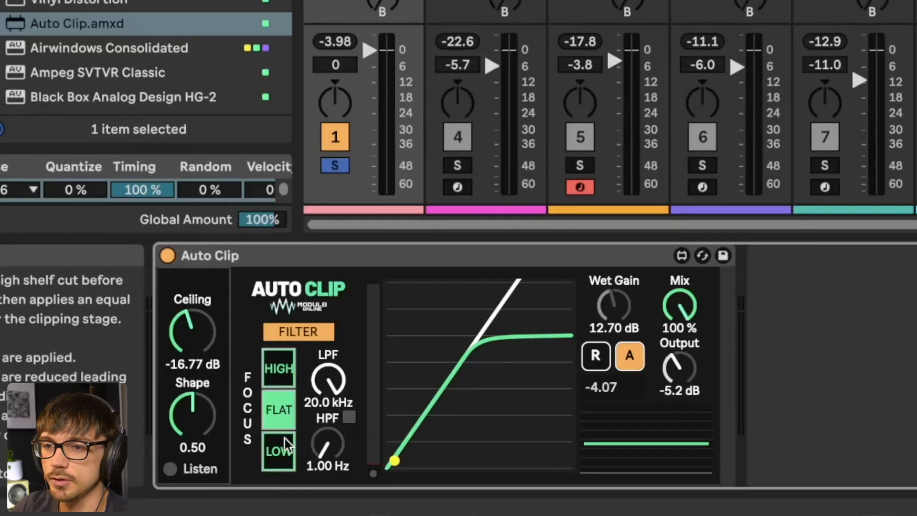
Step: Raise the high-pass cutoff to 159 Hz and reduce the mix to 9.45%
click(279, 452)
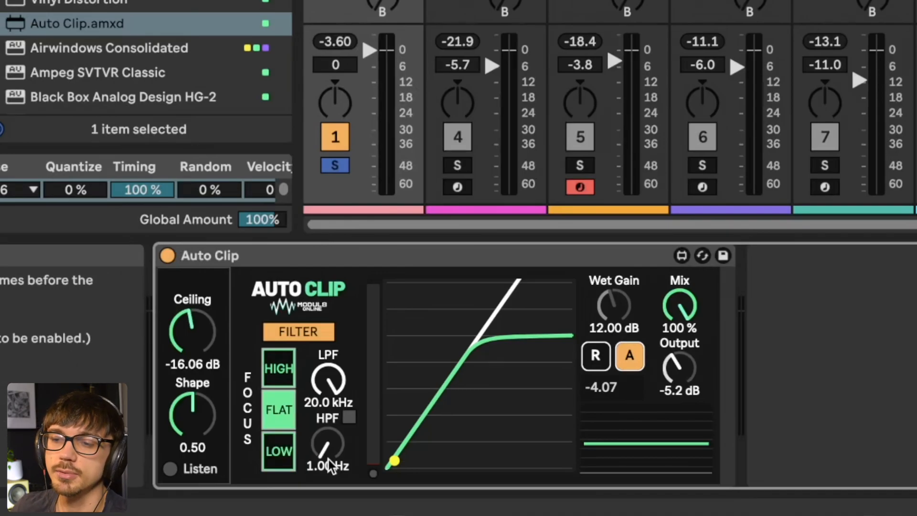
mouse_move(338, 457)
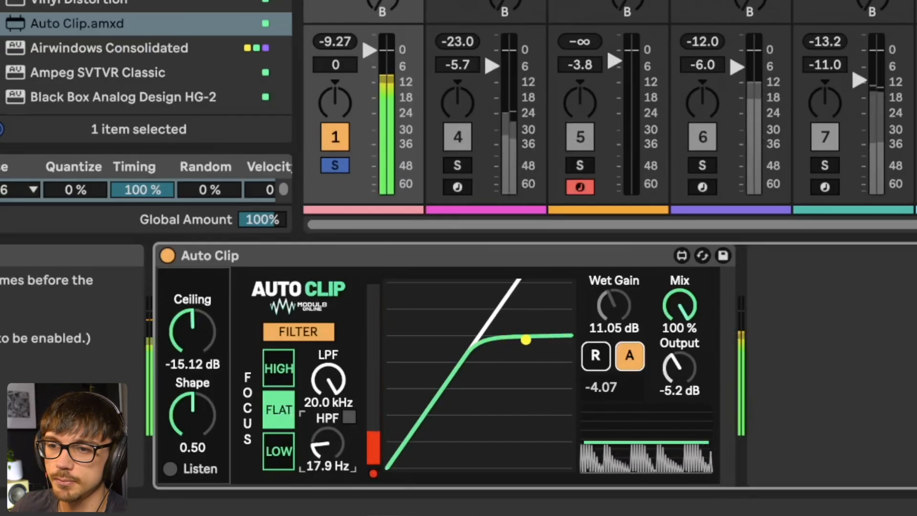
drag(327, 444, 327, 421)
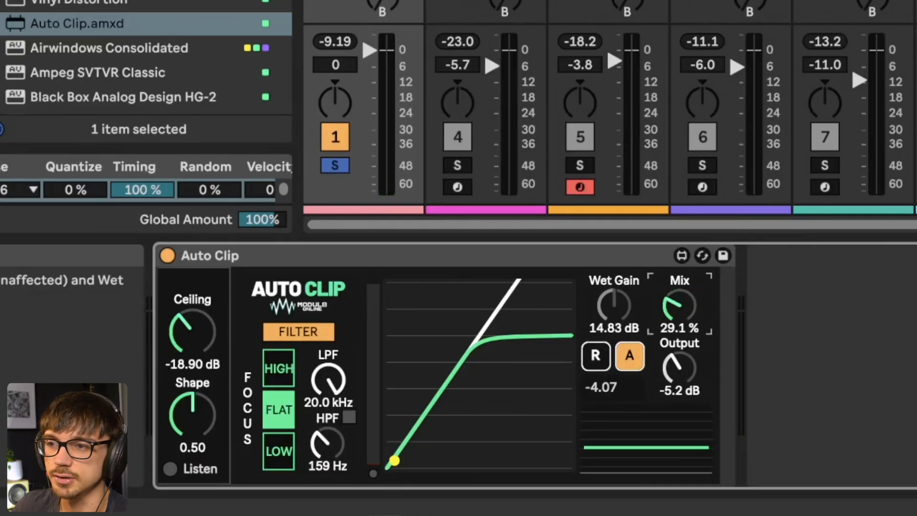
drag(679, 306, 679, 328)
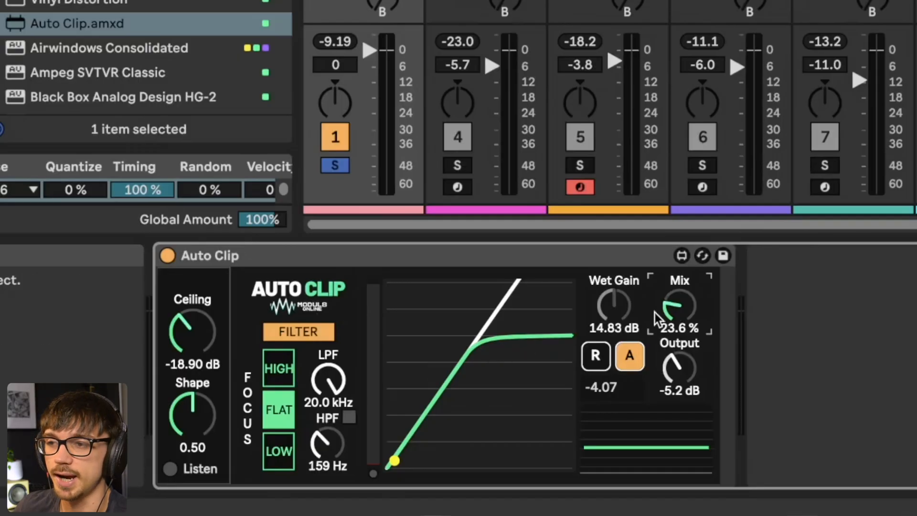
drag(679, 307, 670, 316)
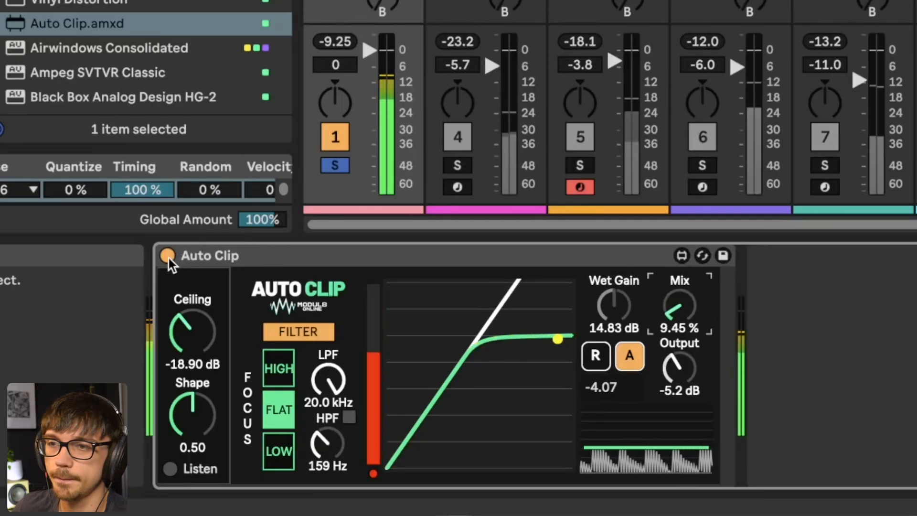
Step: Switch the Auto Clip device off so track 1 plays unprocessed
click(166, 256)
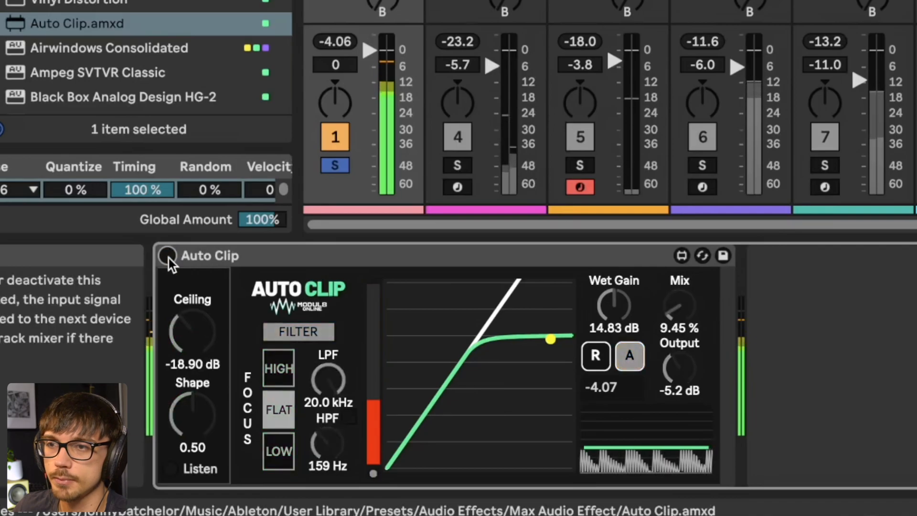
click(168, 256)
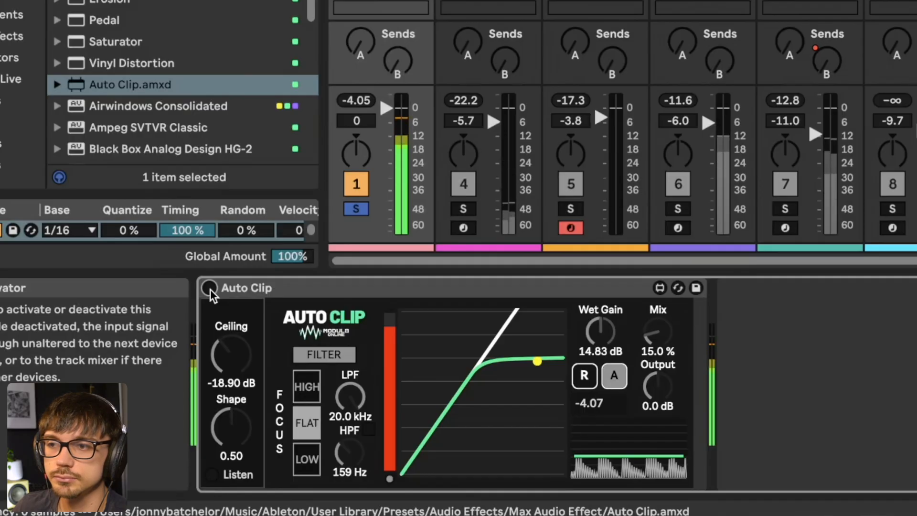
Step: Reactivate Auto Clip with 7.09% mix, focus filter off, Listen on and ceiling raised to -13.94 dB
click(208, 288)
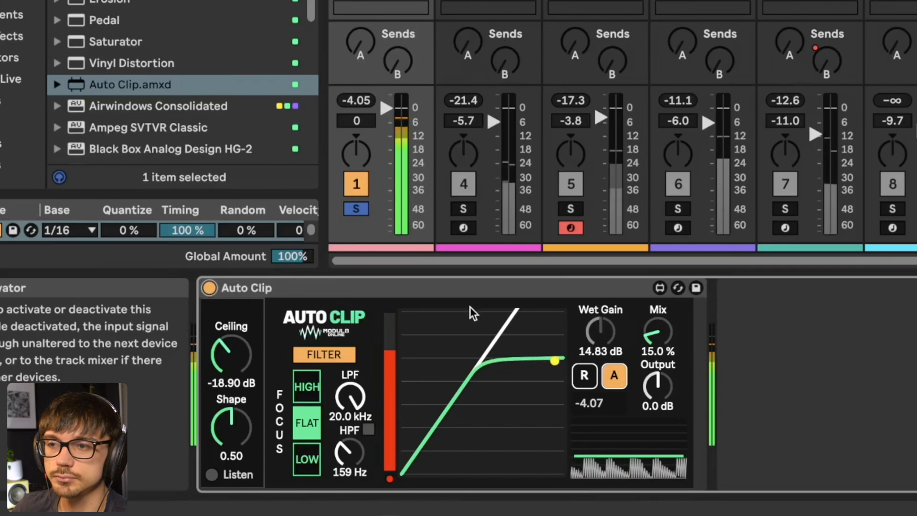
drag(657, 334, 658, 345)
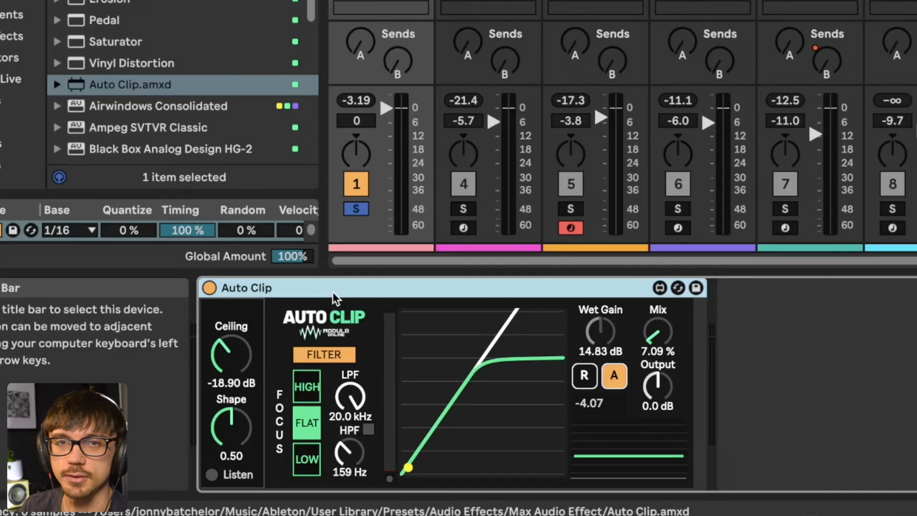
mouse_move(348, 461)
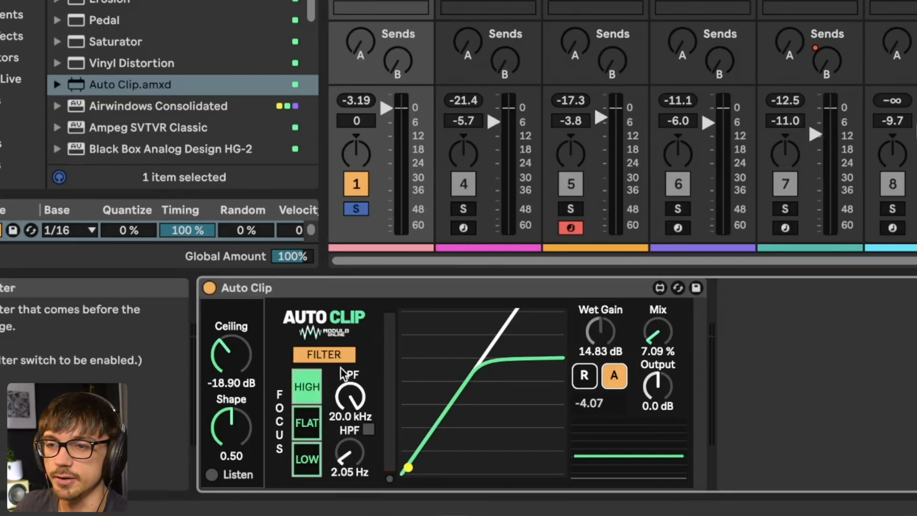
click(323, 355)
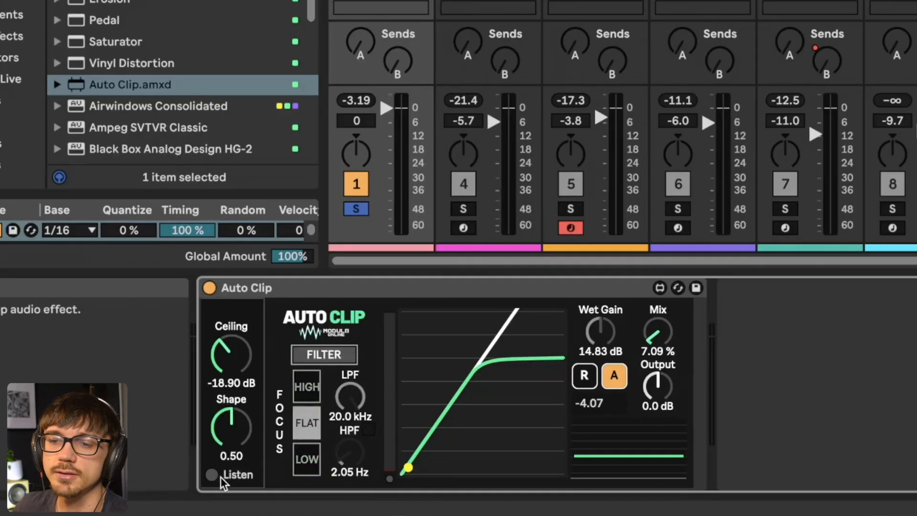
drag(230, 357, 230, 345)
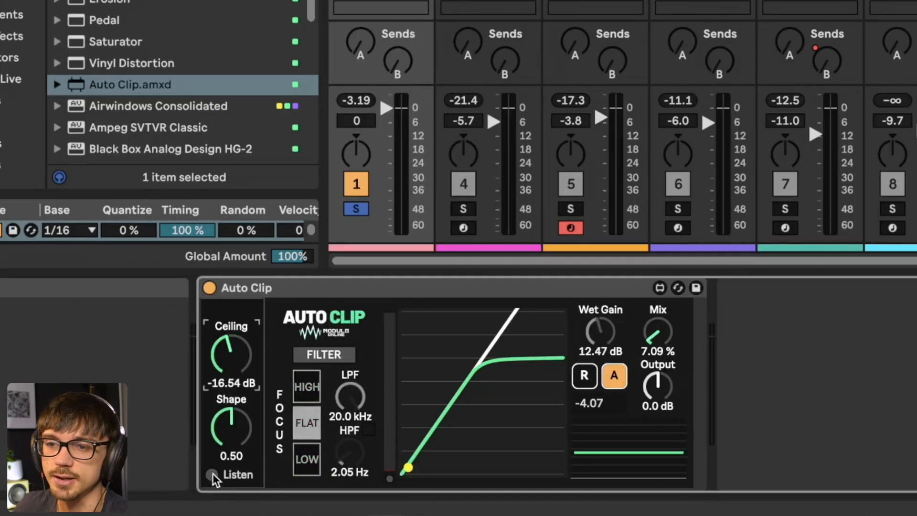
drag(232, 357, 245, 377)
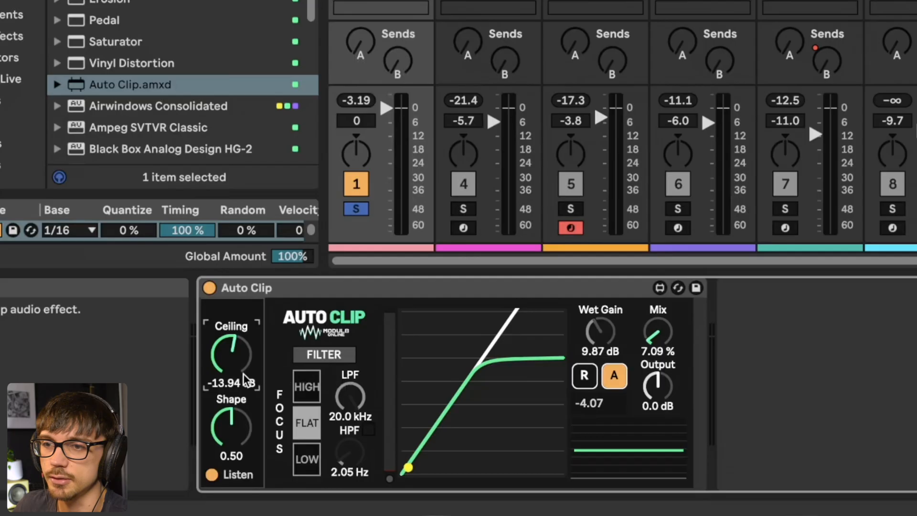